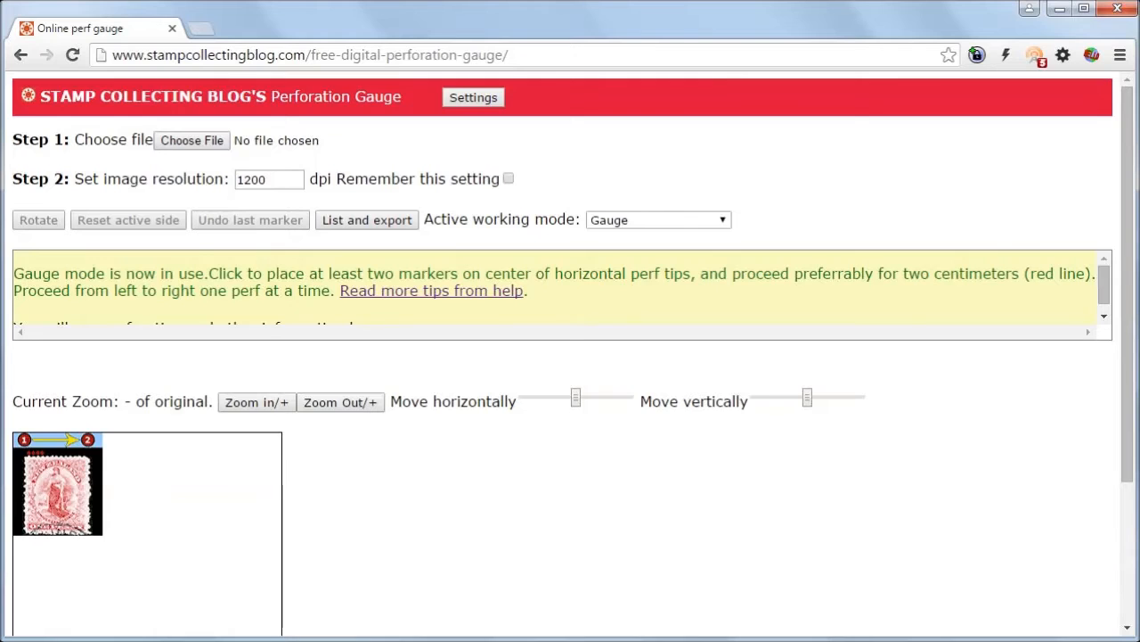
mouse_move(396, 14)
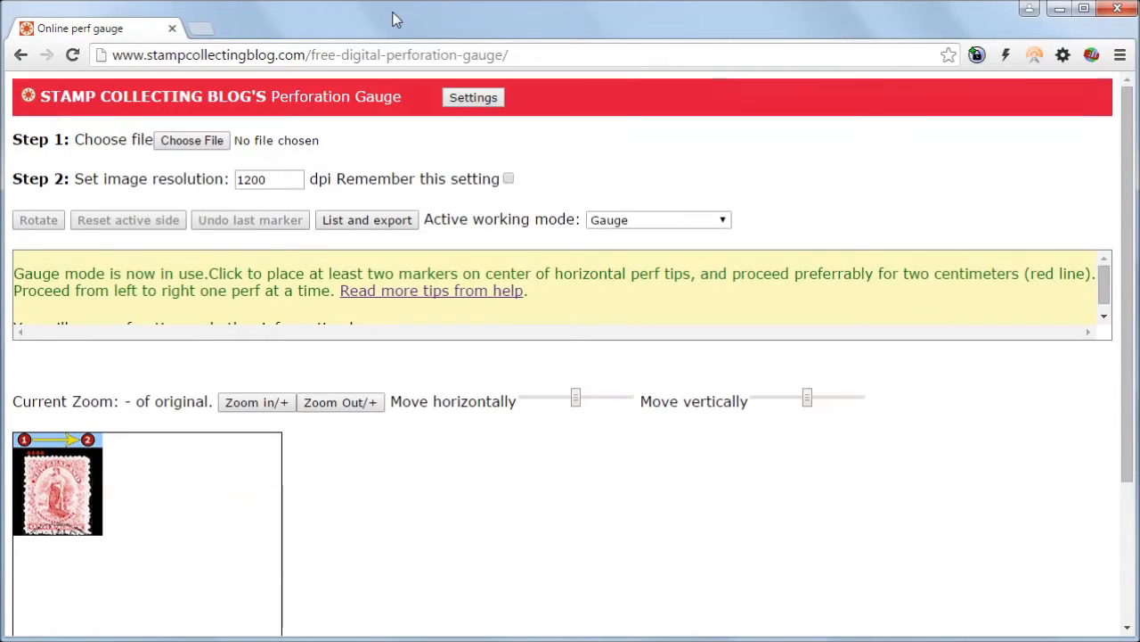
mouse_move(125, 157)
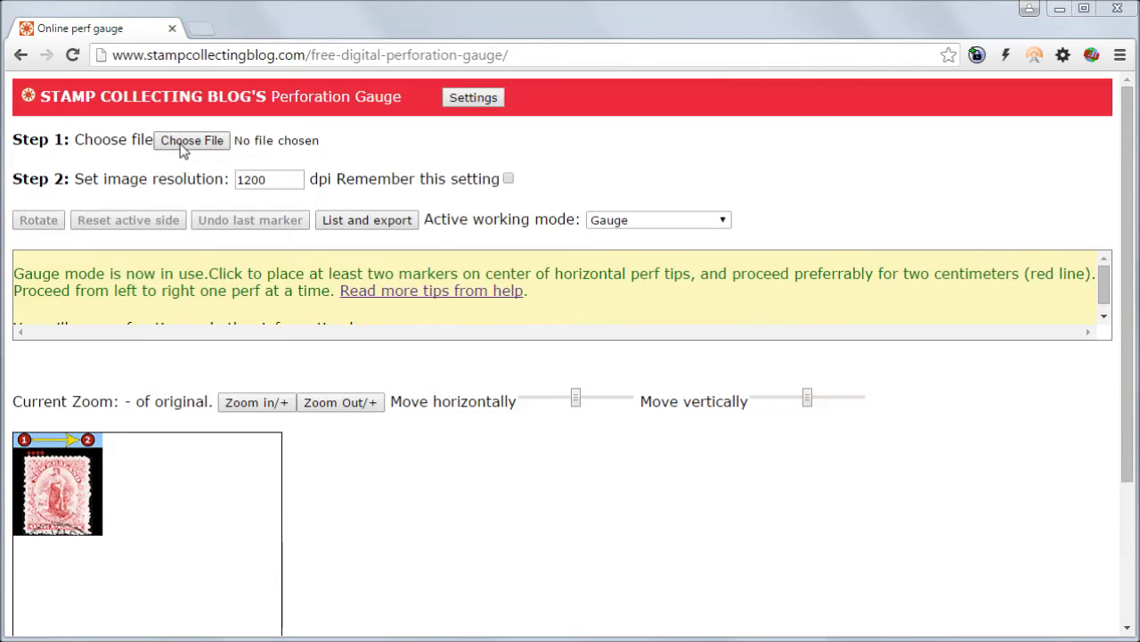
Load the nz-penny-dominion-crooked1-1200dpi.jpg scan of the crooked New Zealand penny stamp
click(191, 139)
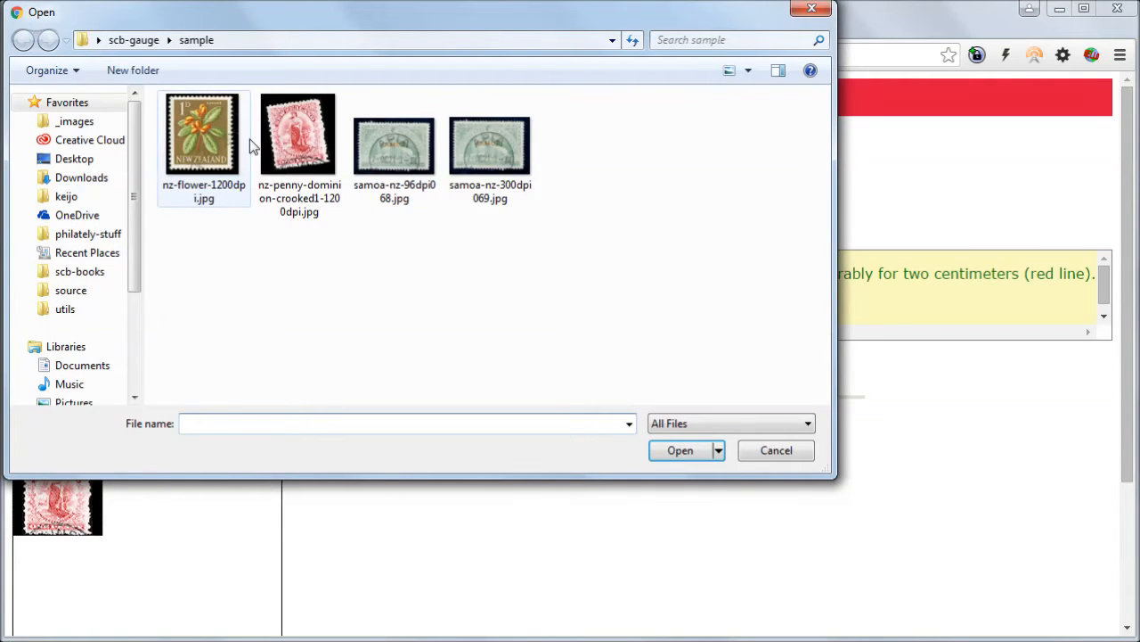
click(299, 134)
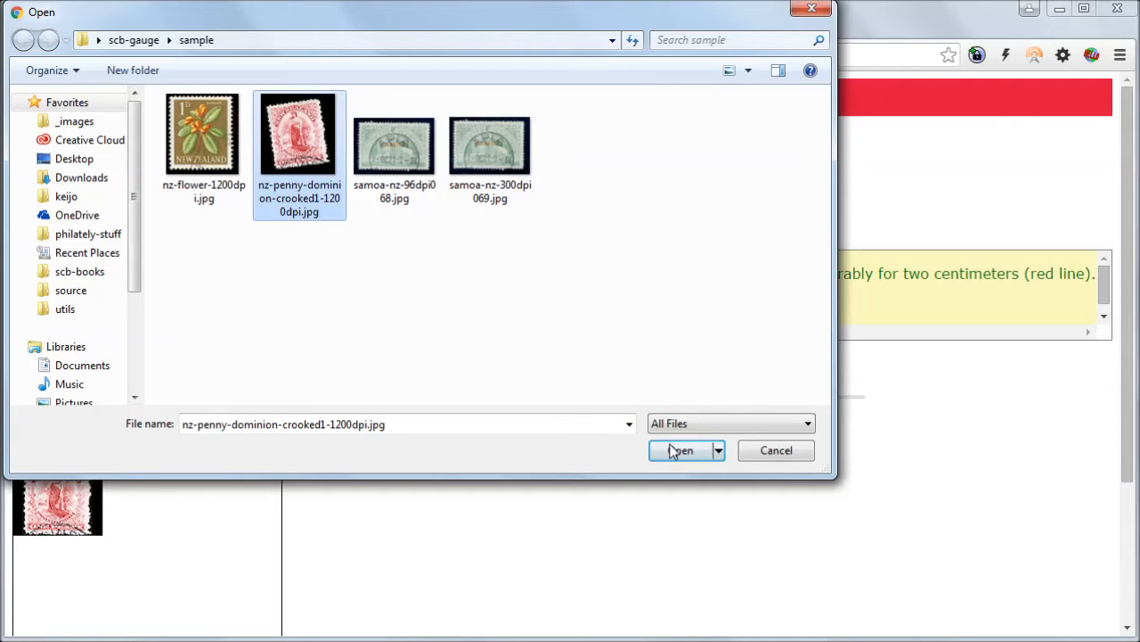
click(681, 449)
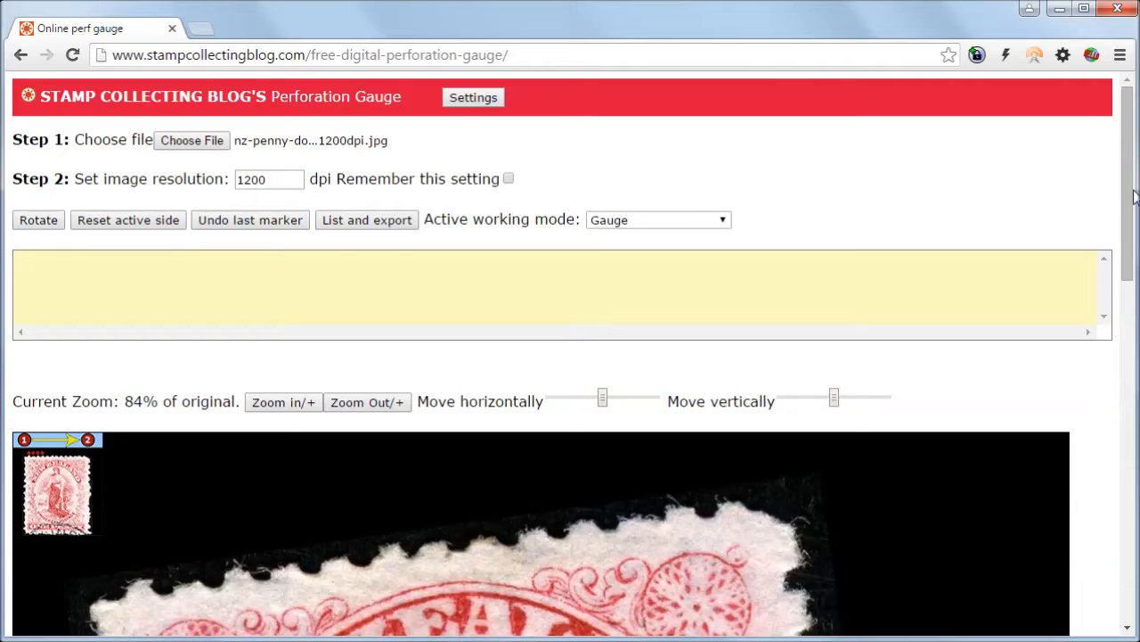
scroll(down, 3)
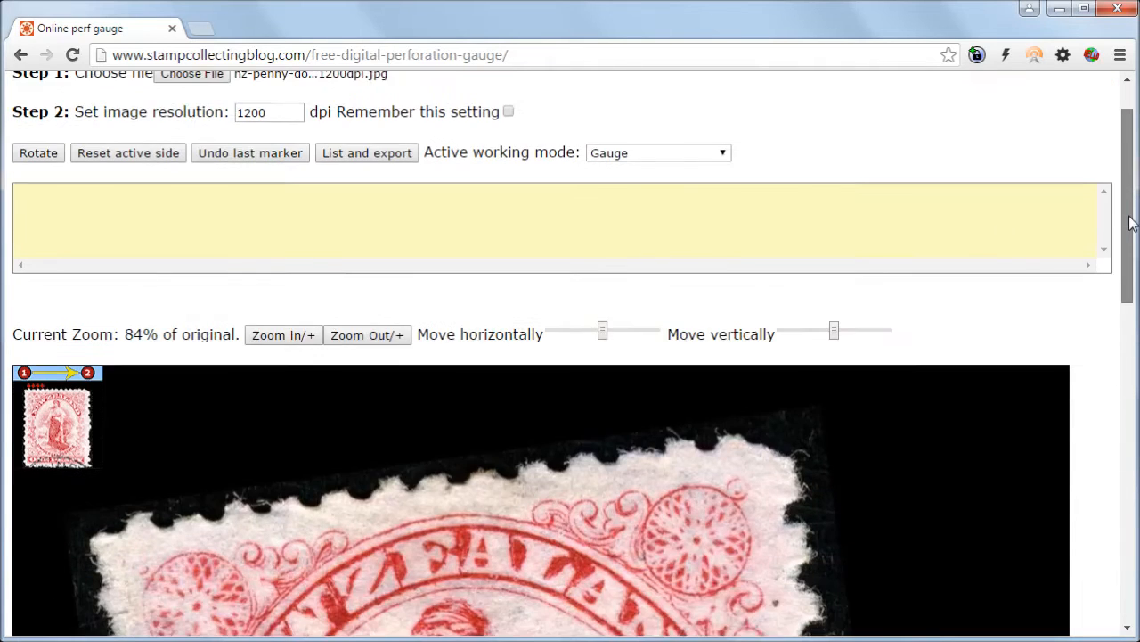
scroll(down, 3)
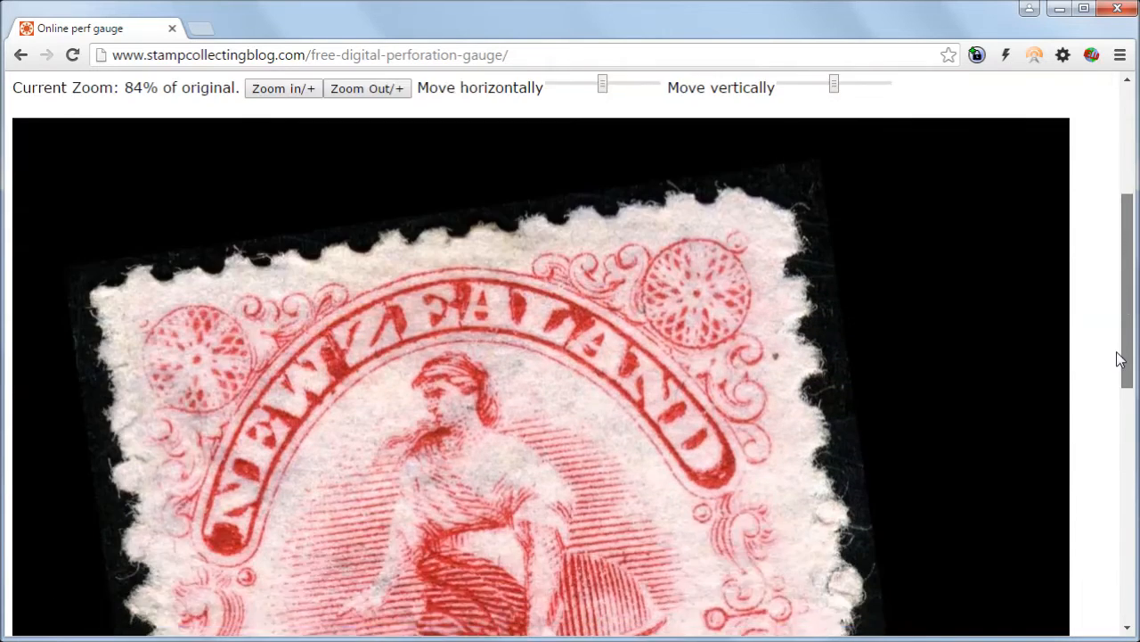
scroll(down, 3)
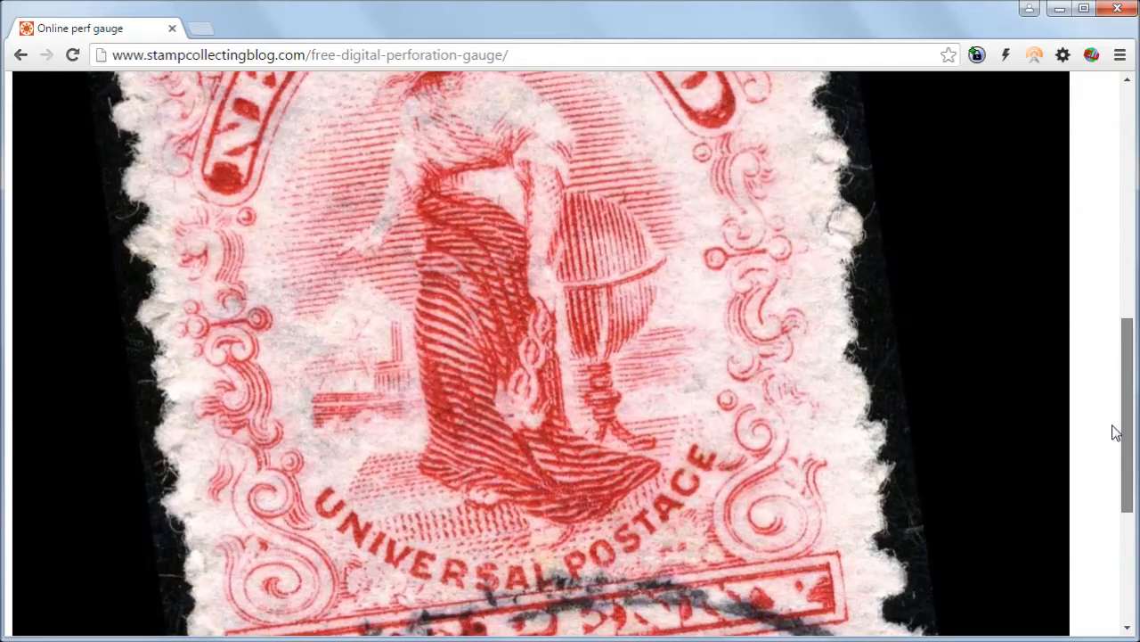
scroll(down, 3)
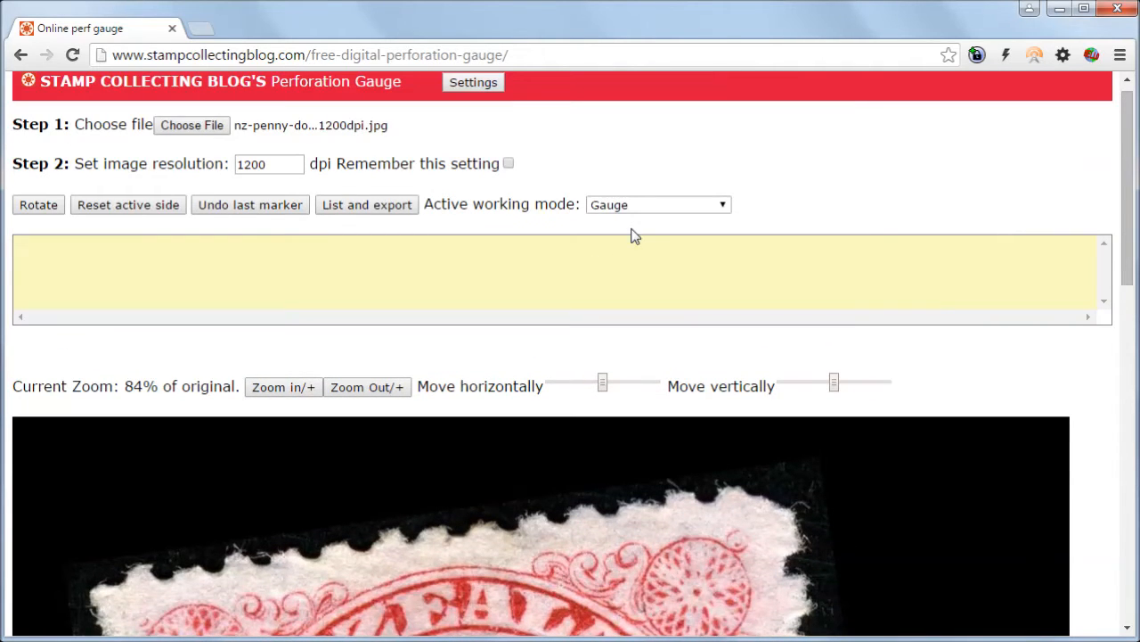
Switch the working mode to Straighten image and review the two-spot horizon instructions
click(658, 204)
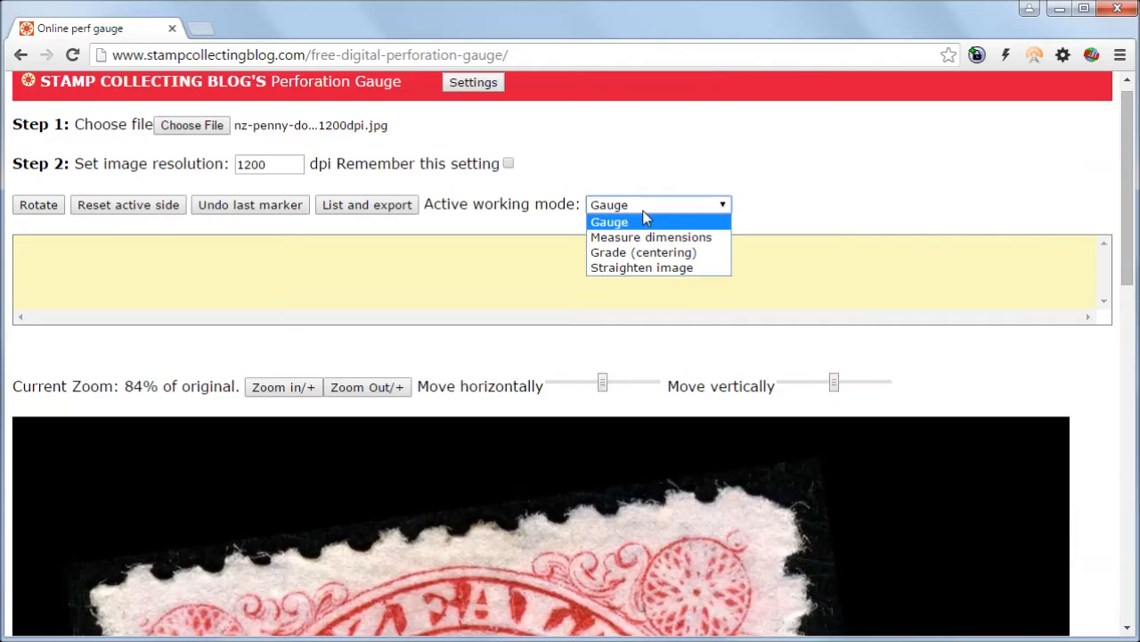
mouse_move(645, 271)
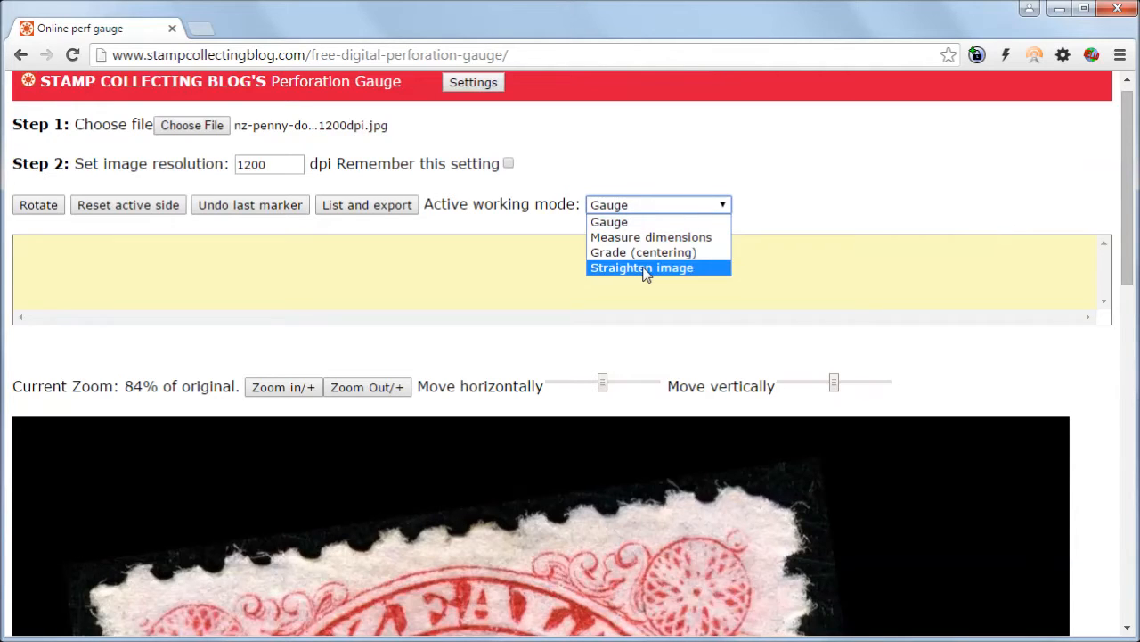
click(642, 268)
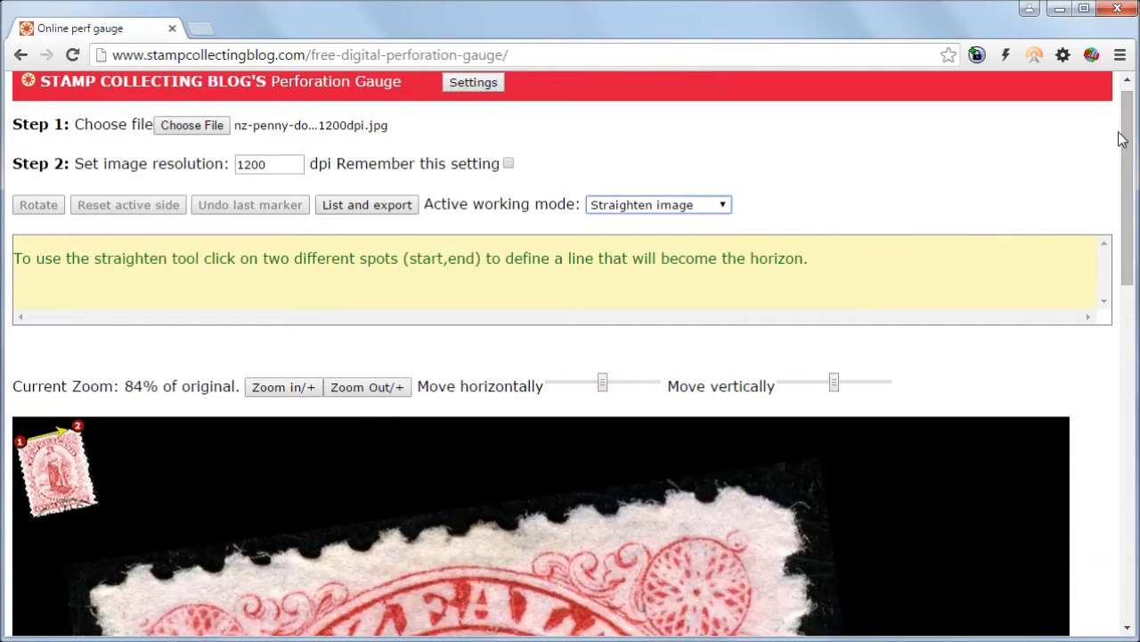
scroll(down, 3)
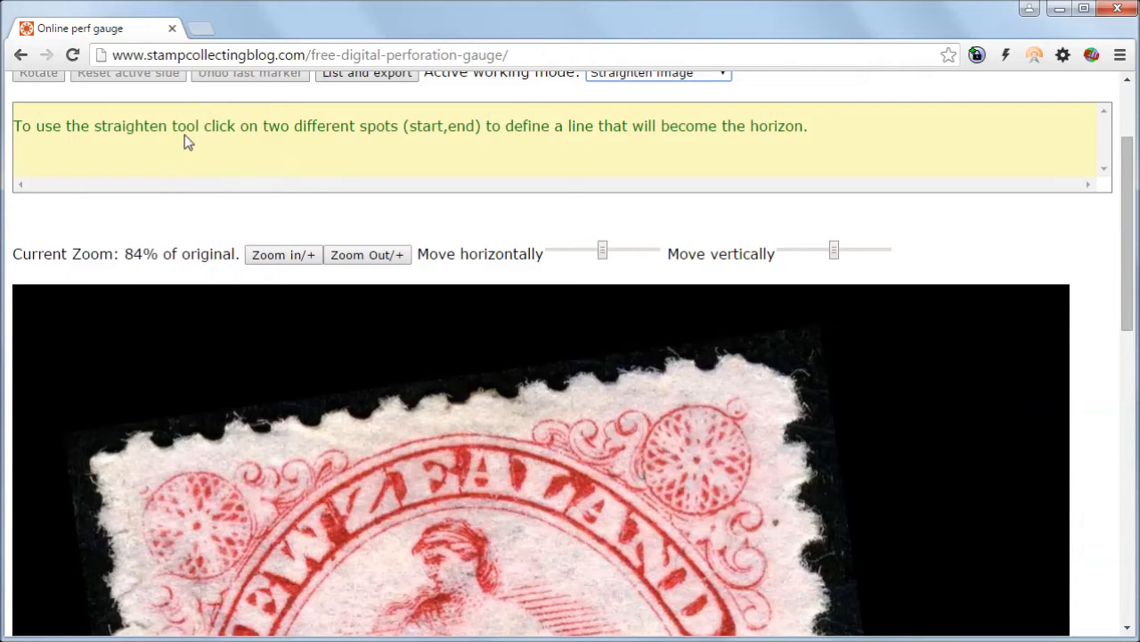
double_click(217, 125)
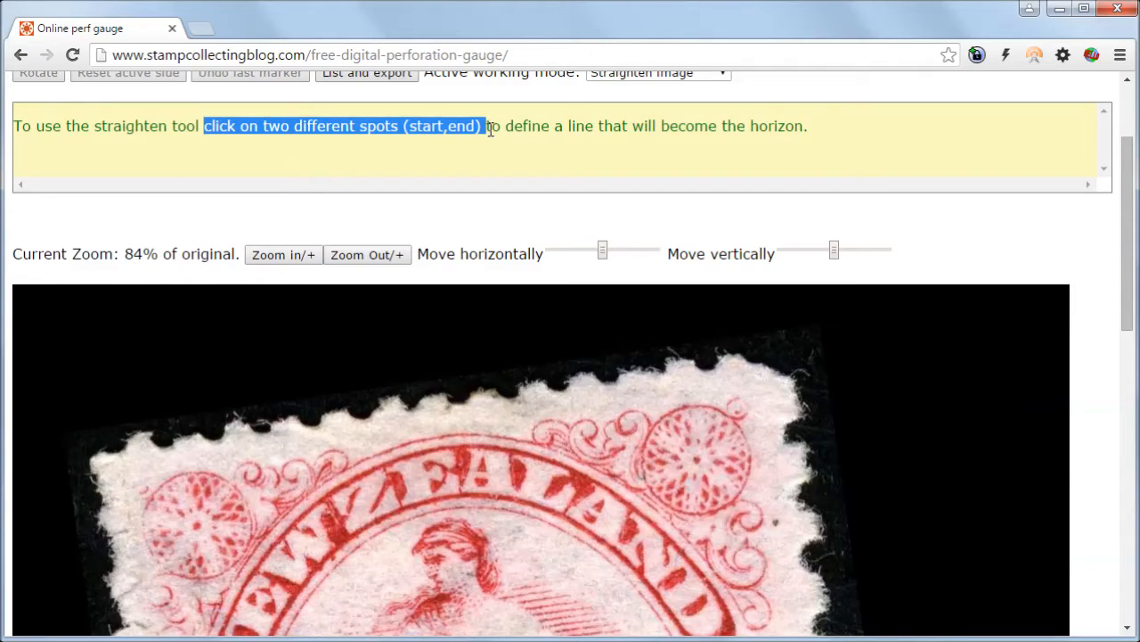
mouse_move(722, 146)
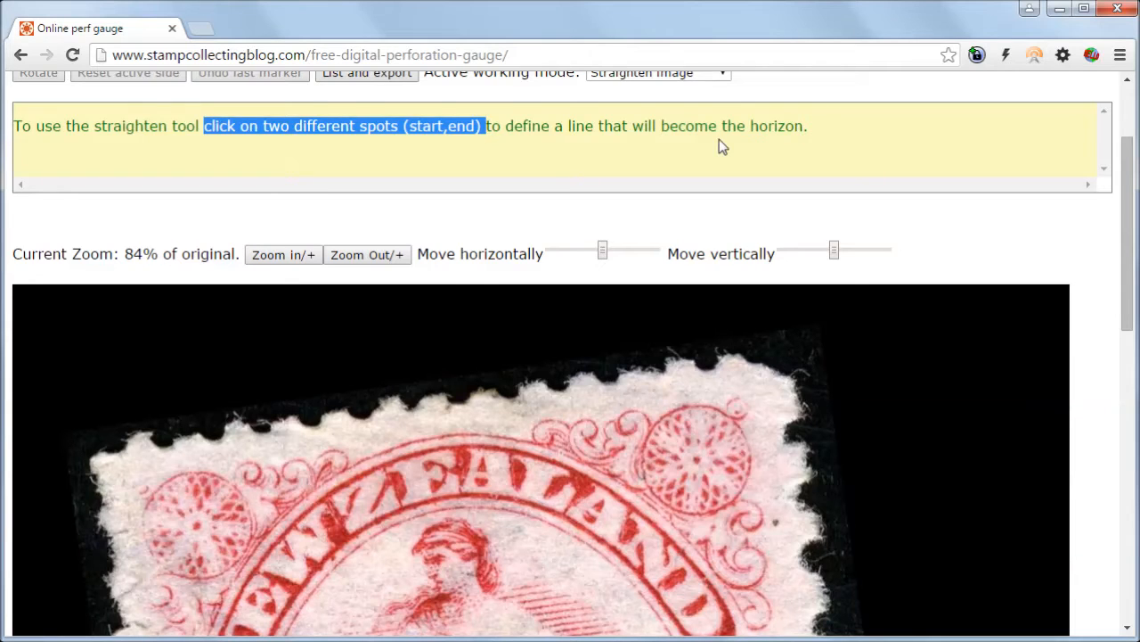
click(716, 125)
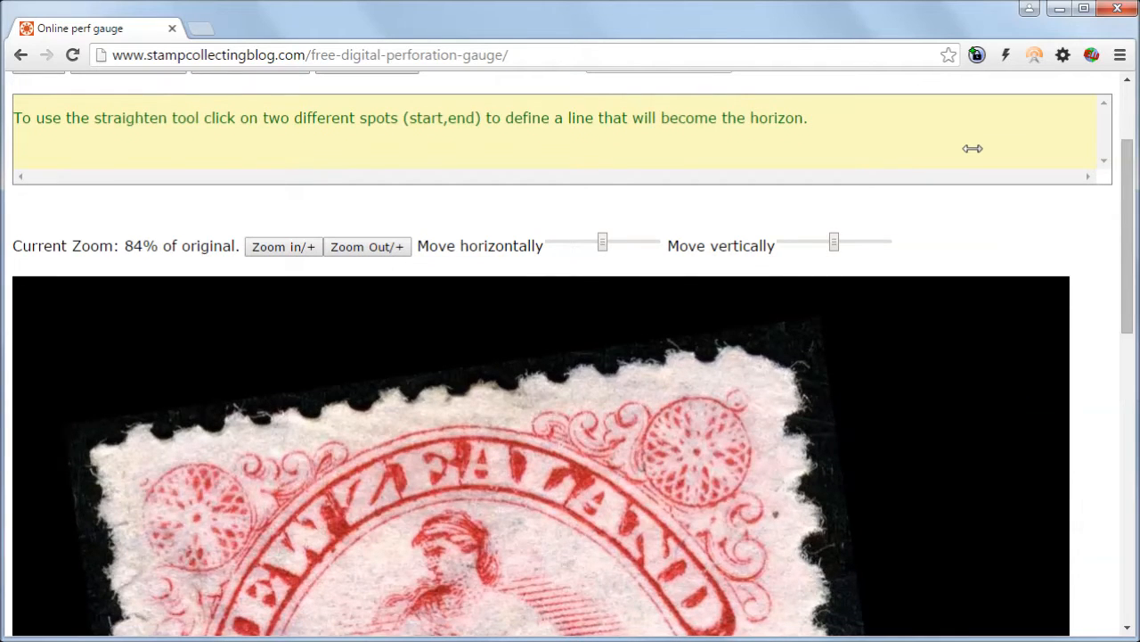
mouse_move(1115, 212)
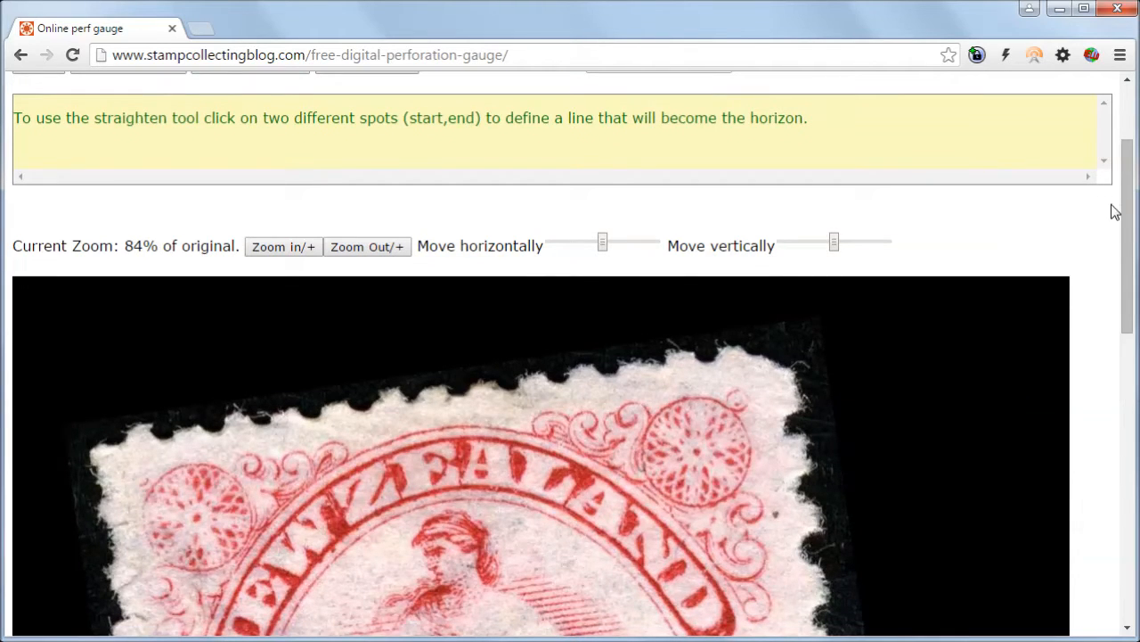
mouse_move(1126, 214)
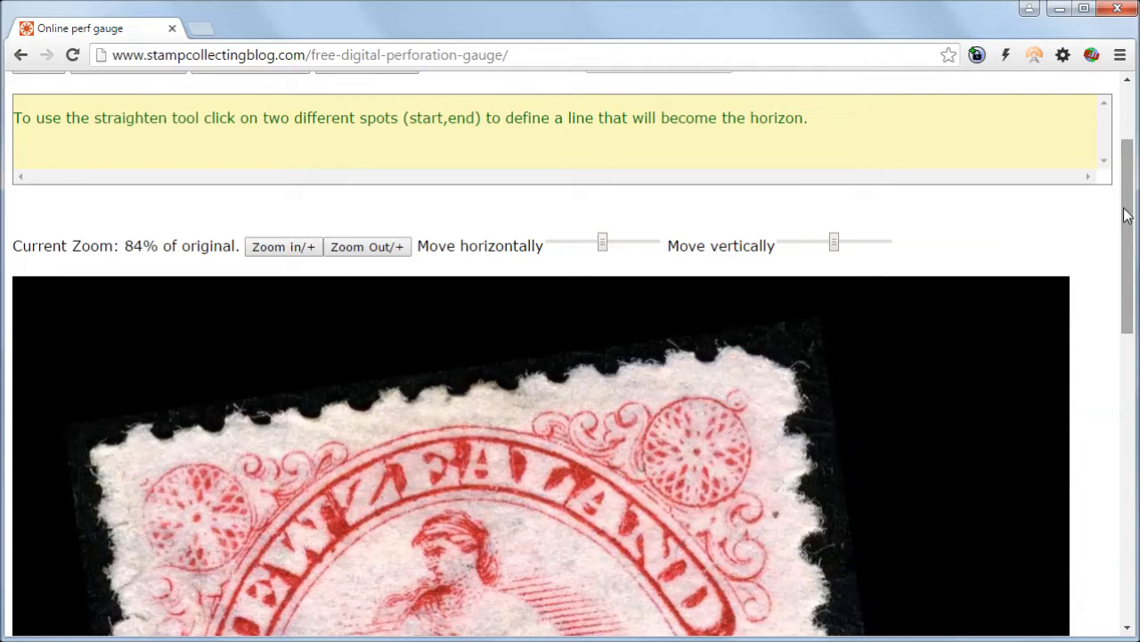
Scroll to the stamp's lower frame line and mark the horizon so the image is straightened level
scroll(down, 3)
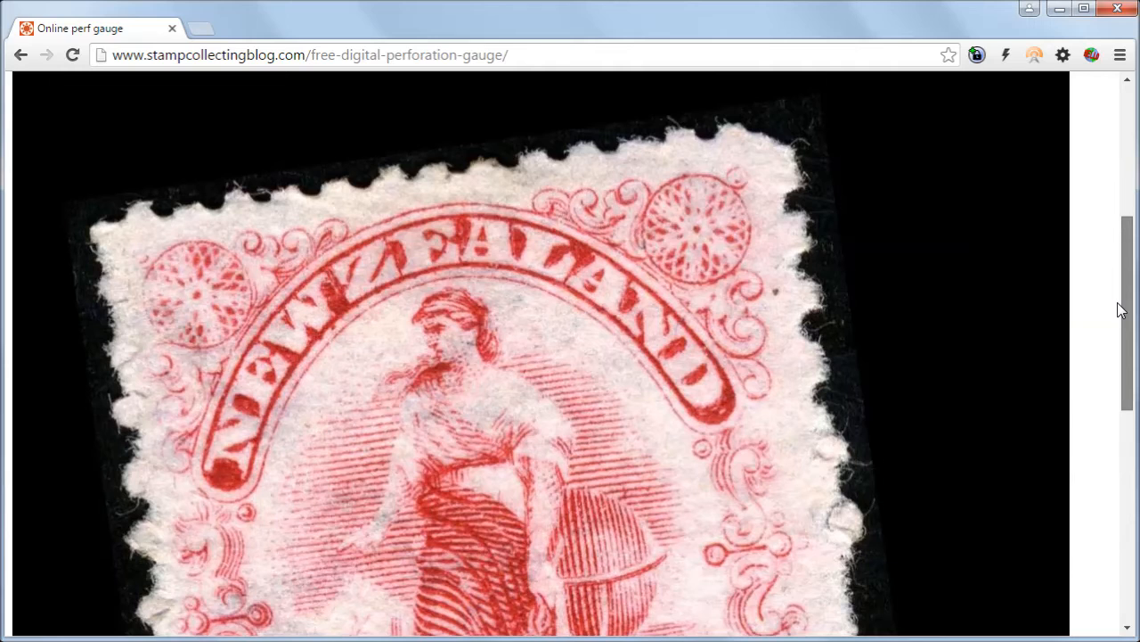
scroll(down, 3)
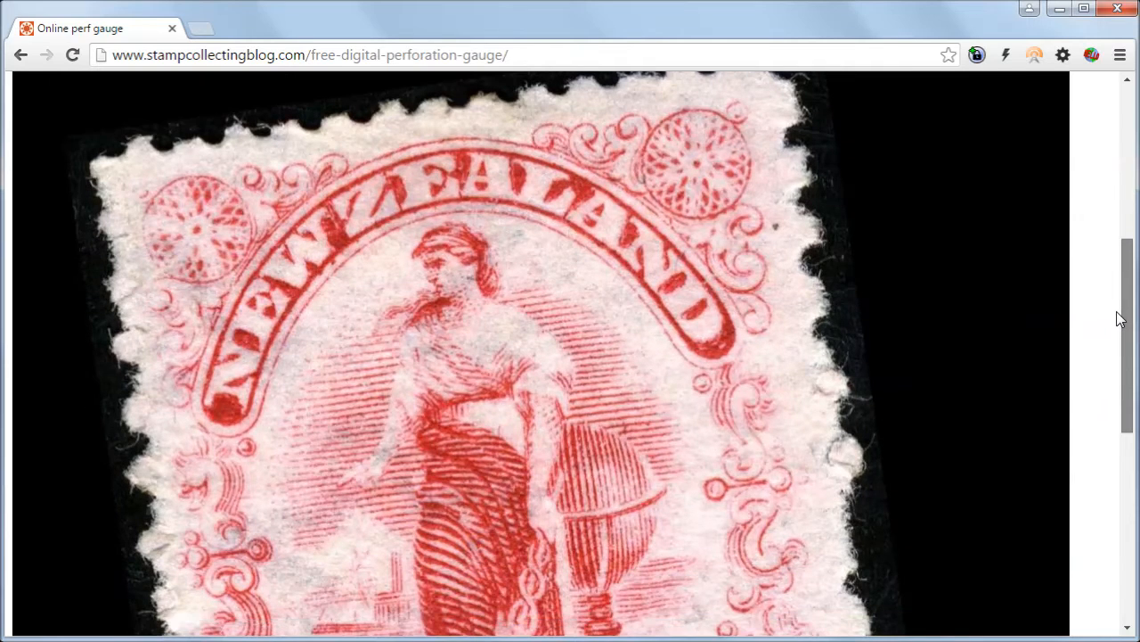
scroll(down, 3)
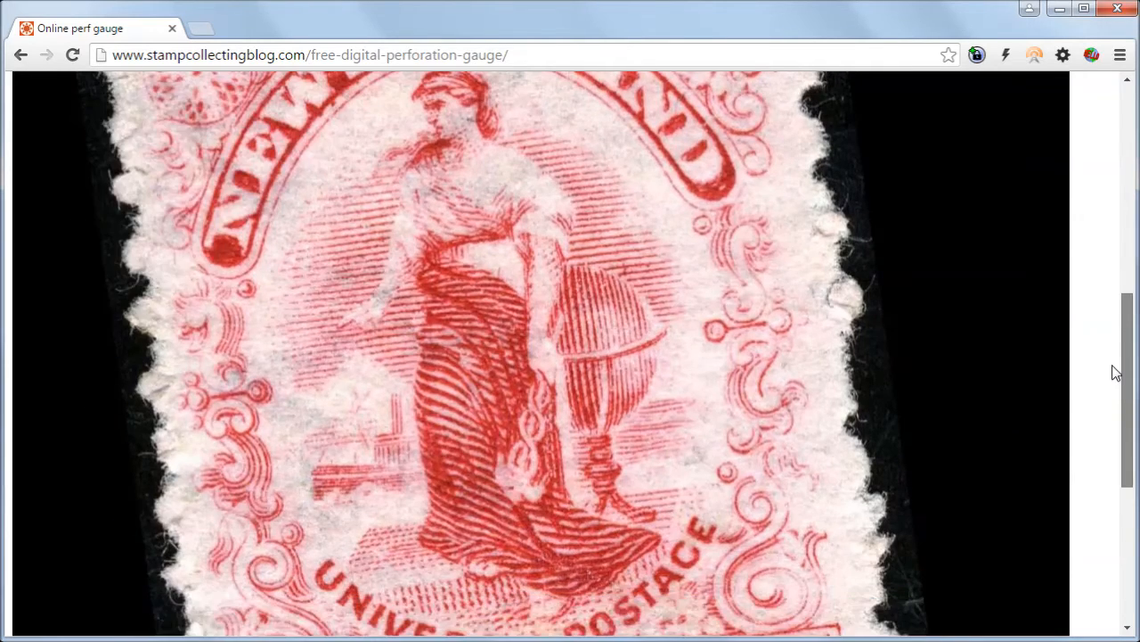
scroll(down, 3)
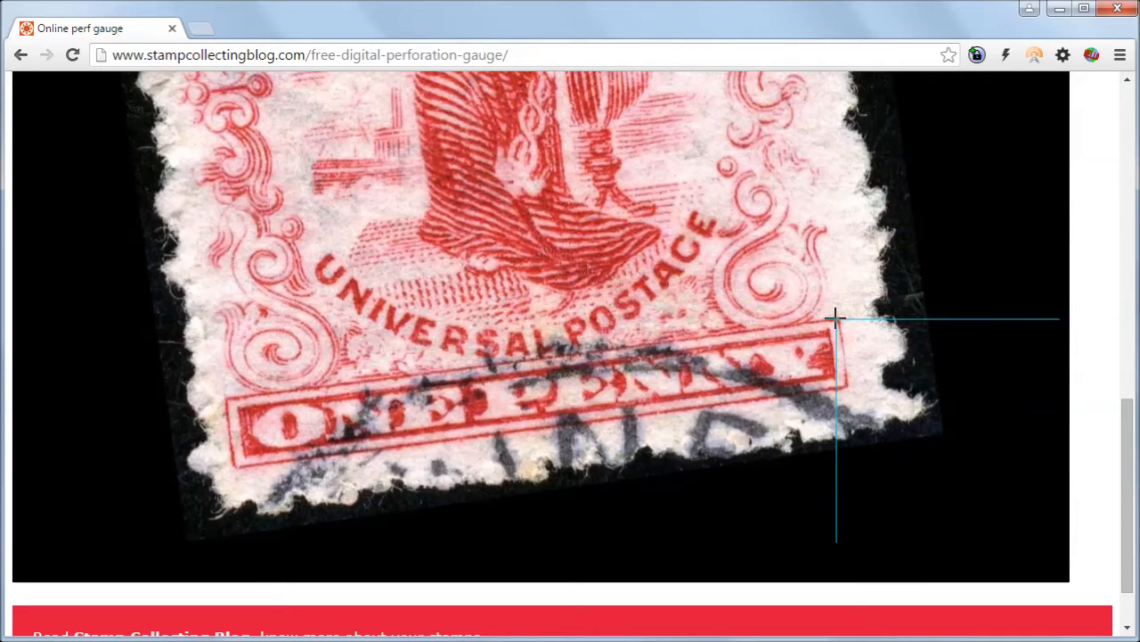
scroll(down, 3)
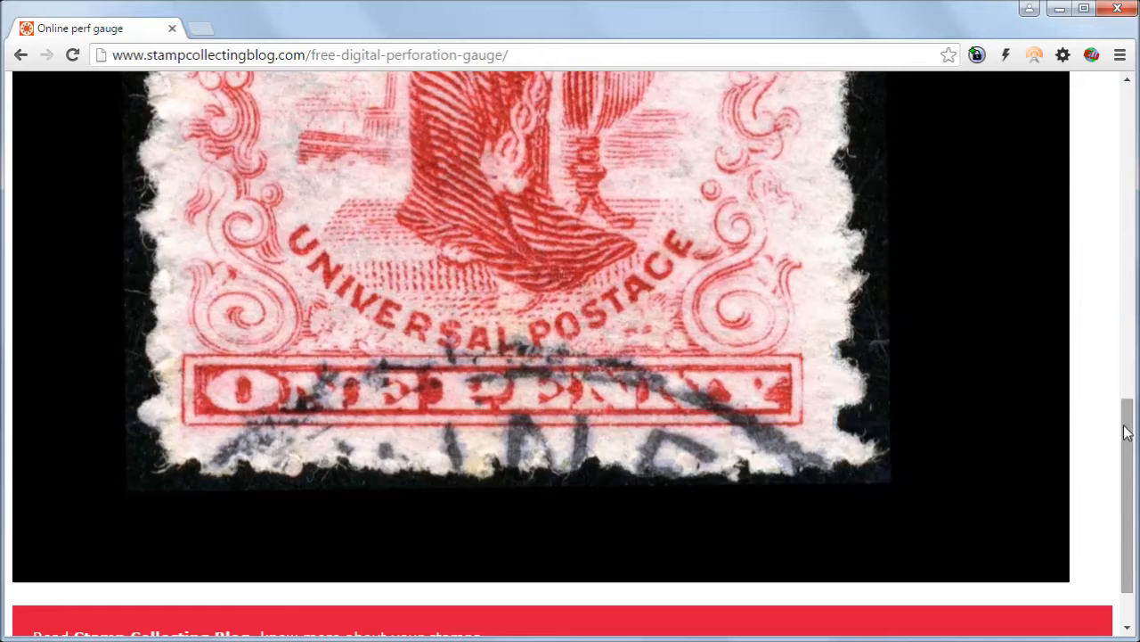
scroll(up, 3)
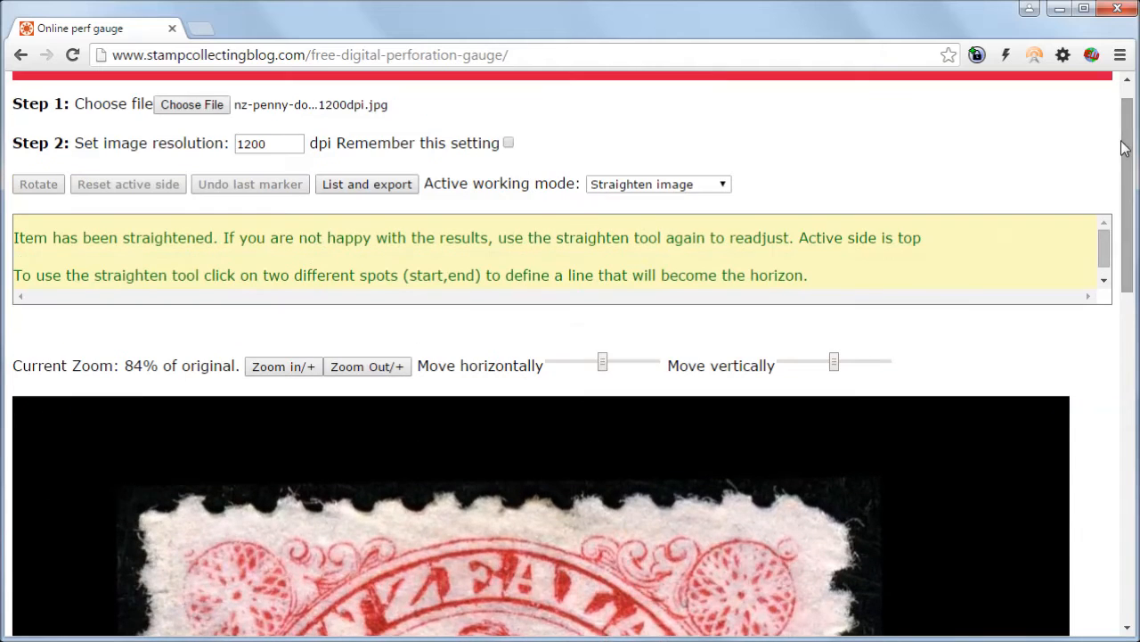
mouse_move(695, 198)
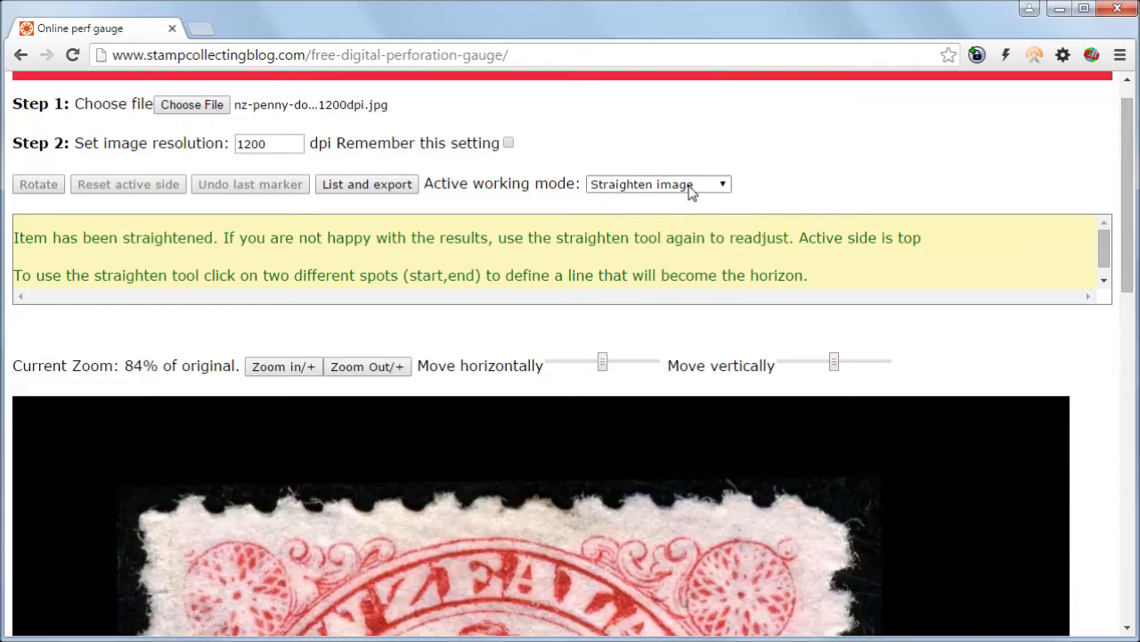
Switch the working mode to Measure dimensions and highlight its drag-out instruction text
click(692, 183)
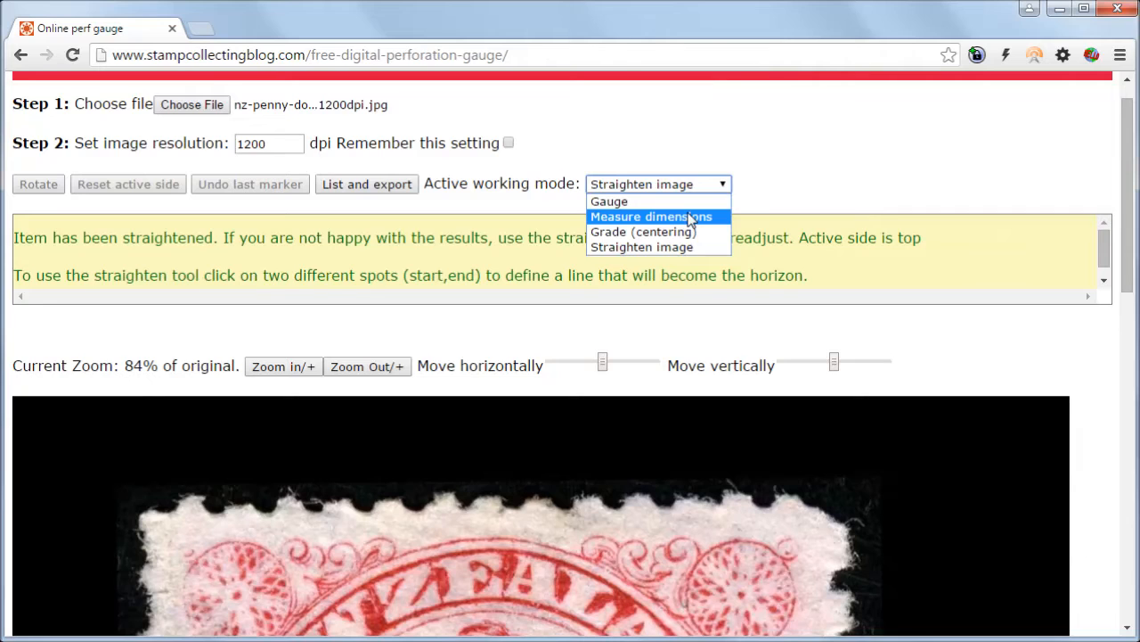
click(652, 216)
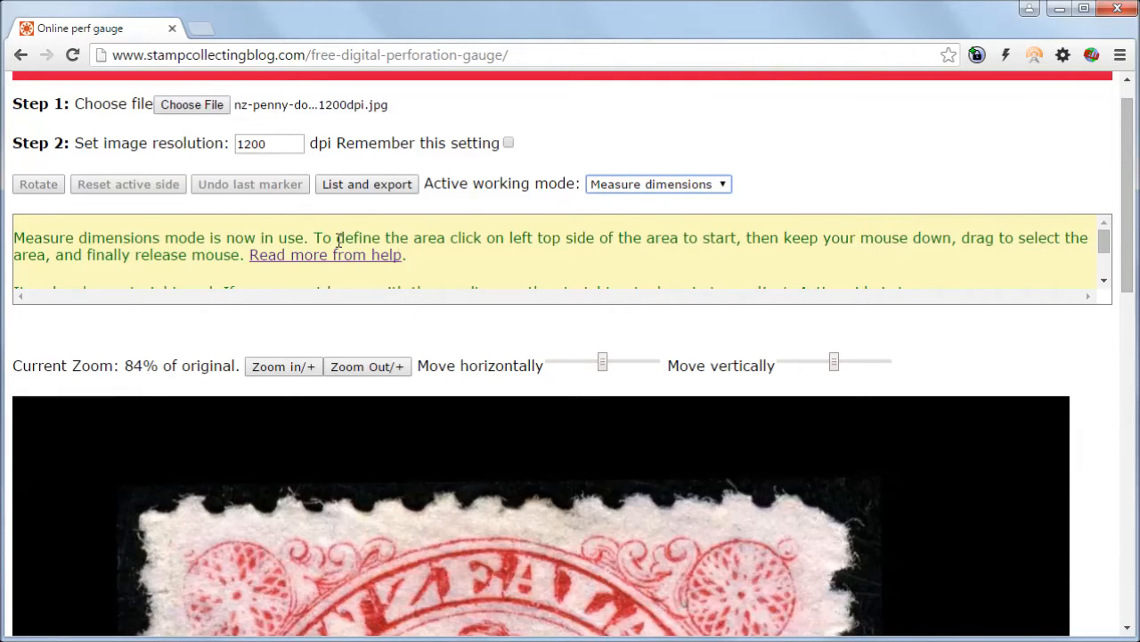
drag(310, 239, 661, 239)
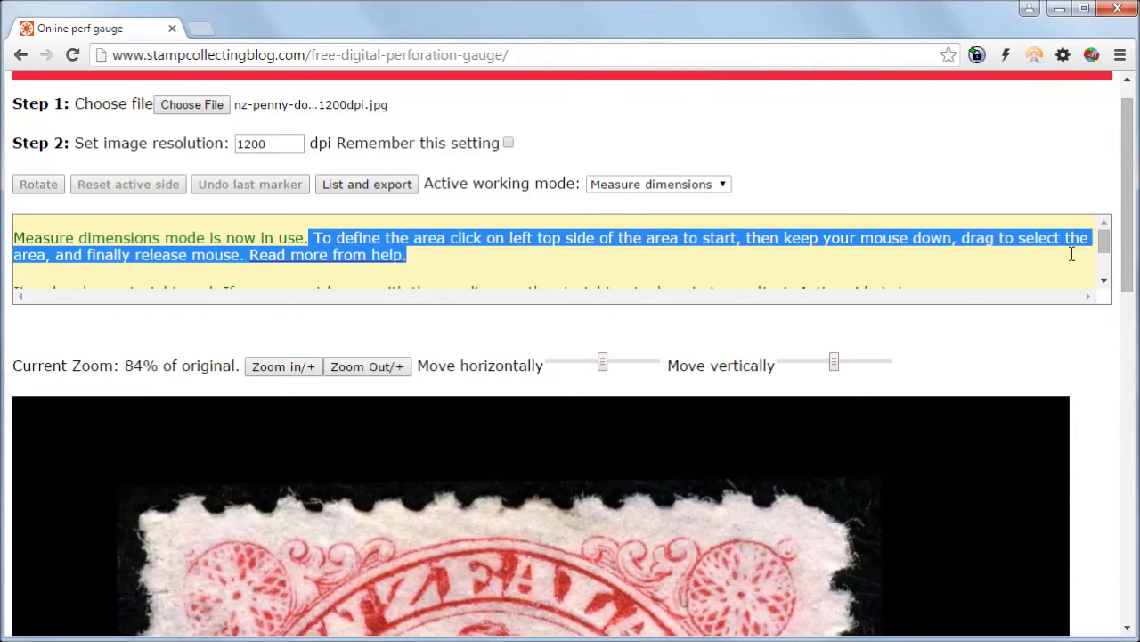
mouse_move(324, 255)
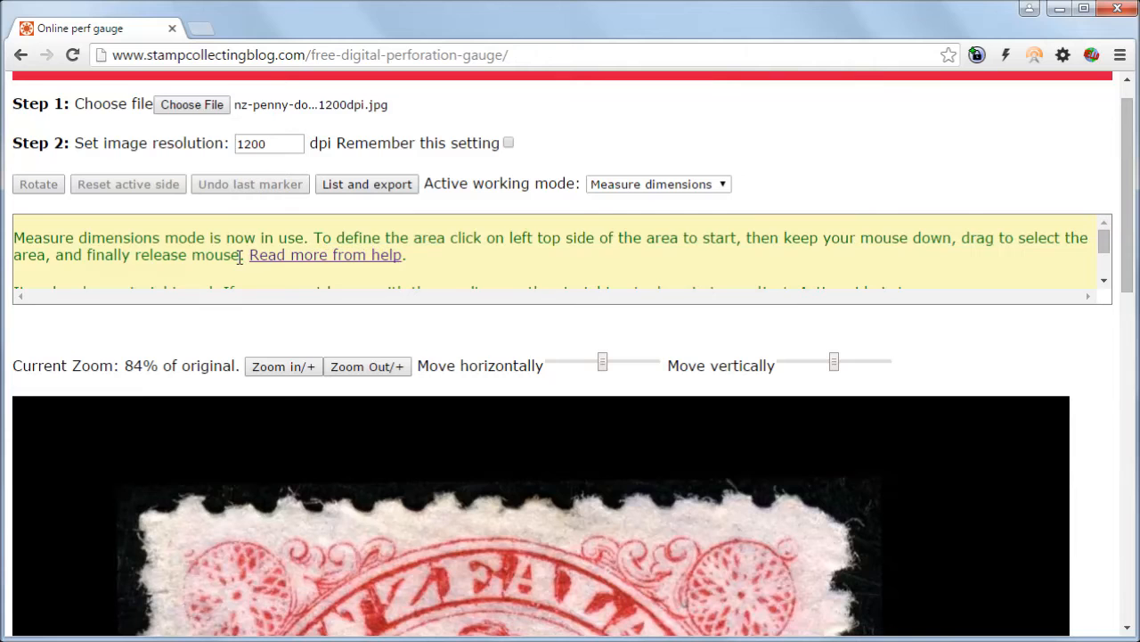
Scroll to the stamp and draw a measuring selection corner to corner, giving 19.55 × 22.91 mm
scroll(down, 3)
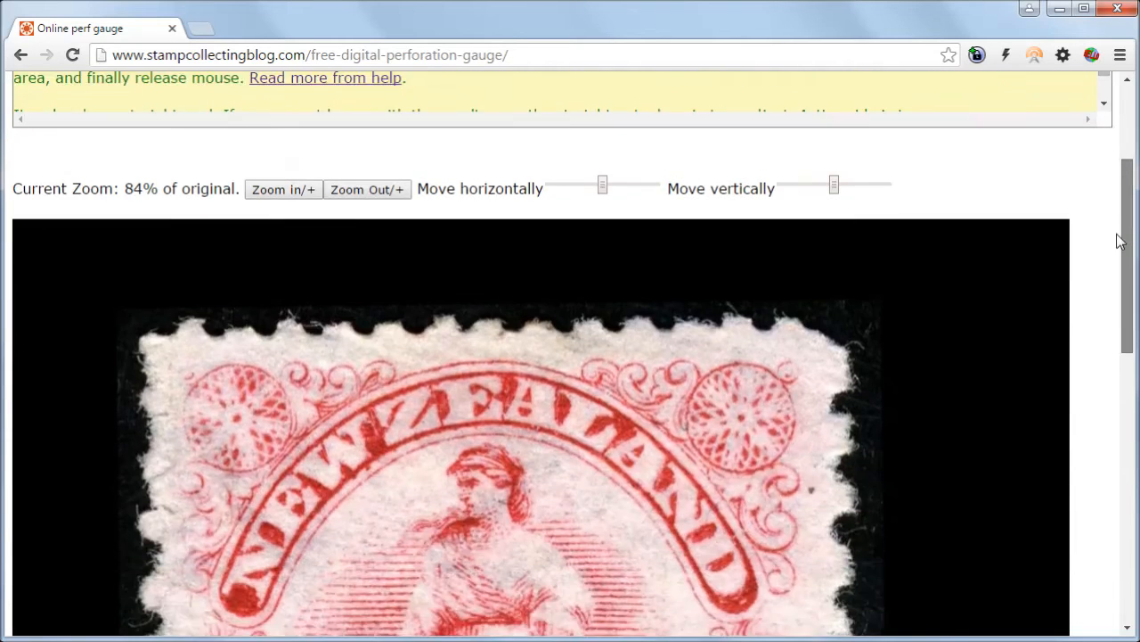
scroll(down, 3)
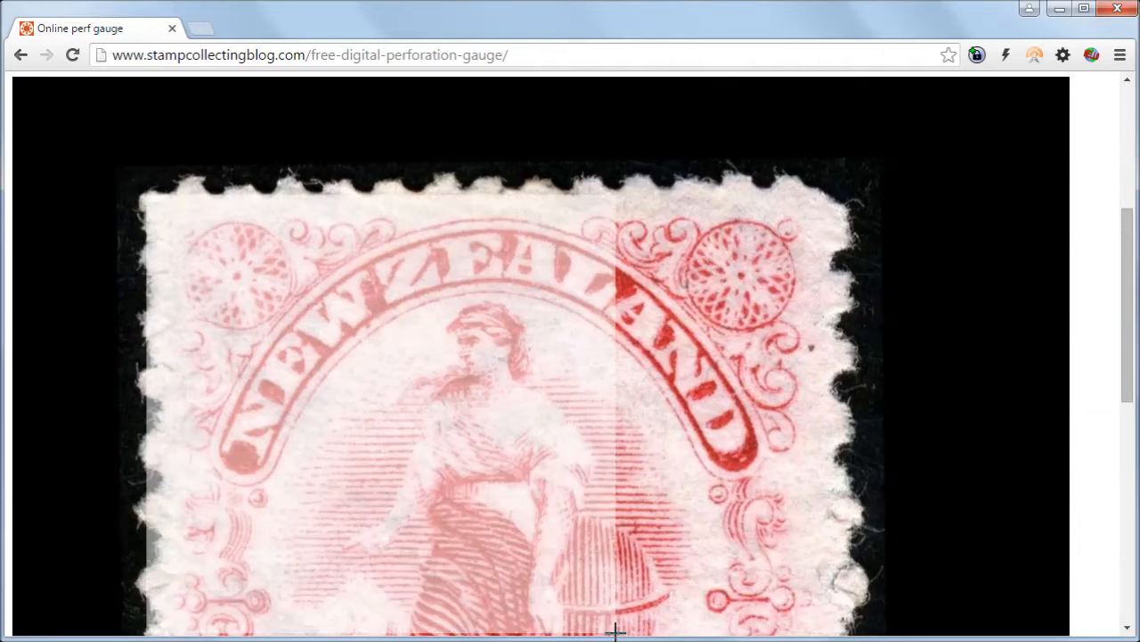
scroll(down, 3)
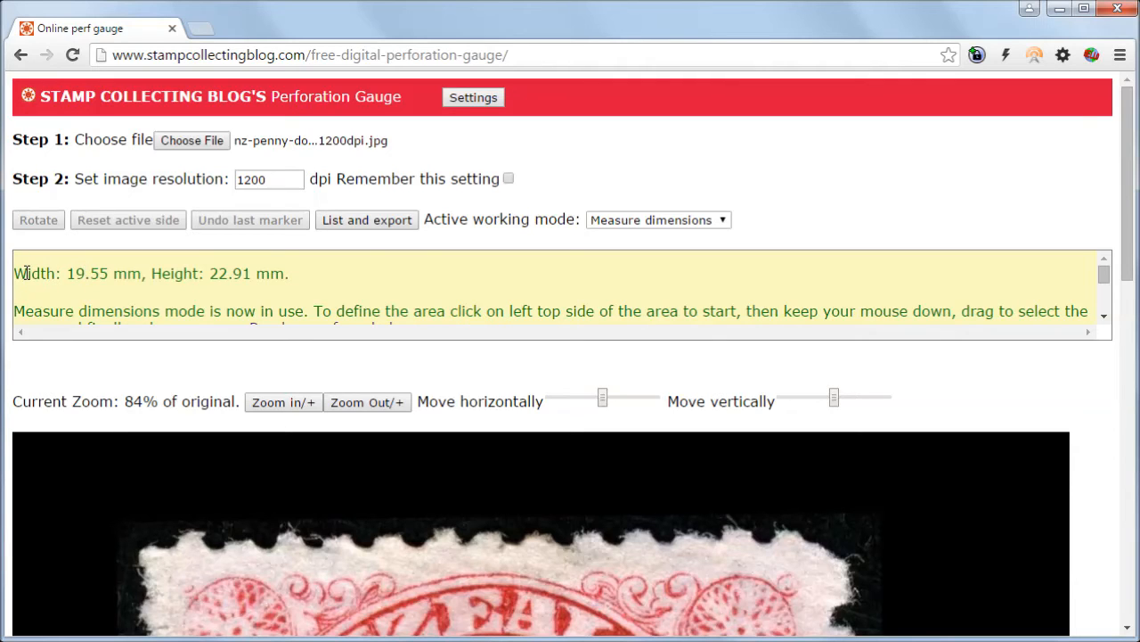
Highlight the reported Width 19.55 mm, Height 22.91 mm result, then deselect it
drag(14, 275, 294, 275)
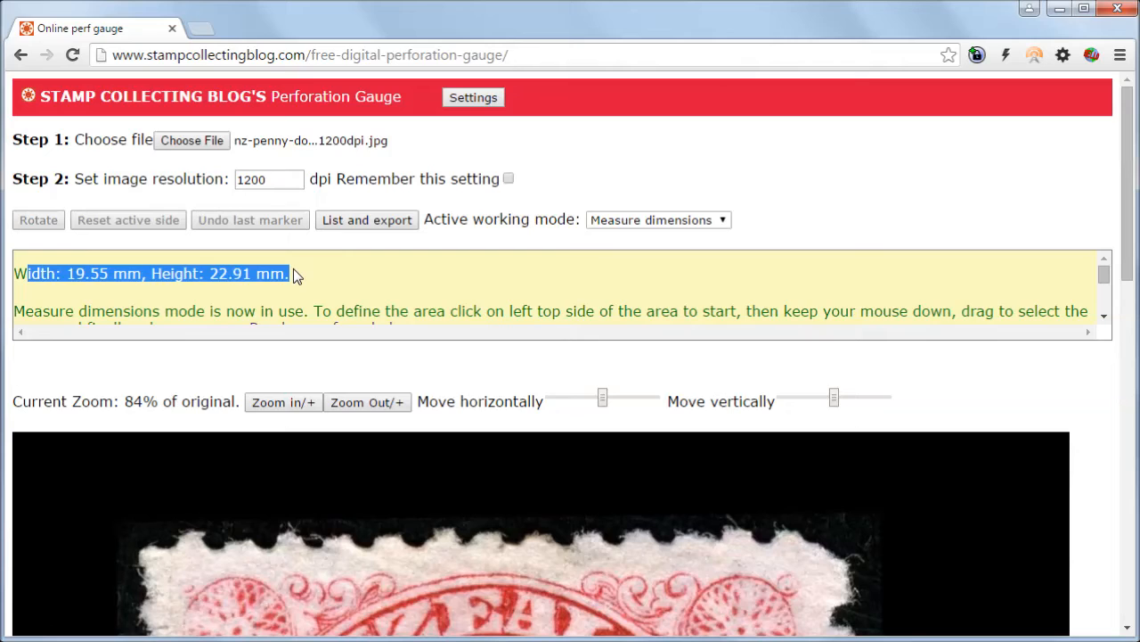
click(296, 274)
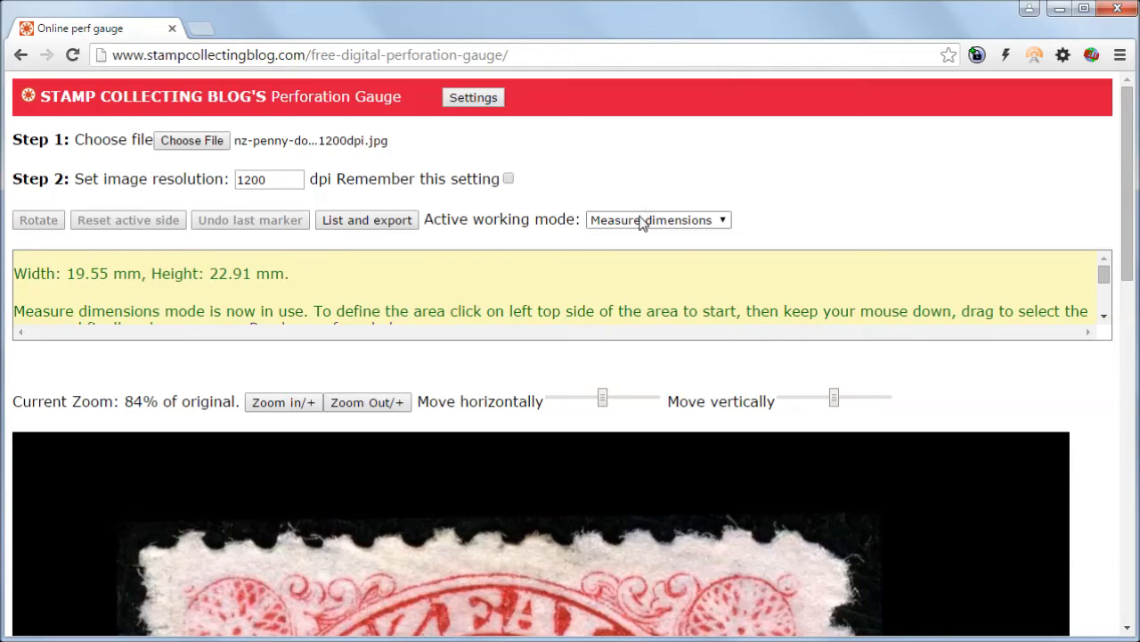
Switch the working mode to Grade (centering) and highlight the outline-the-stamp instruction
click(658, 219)
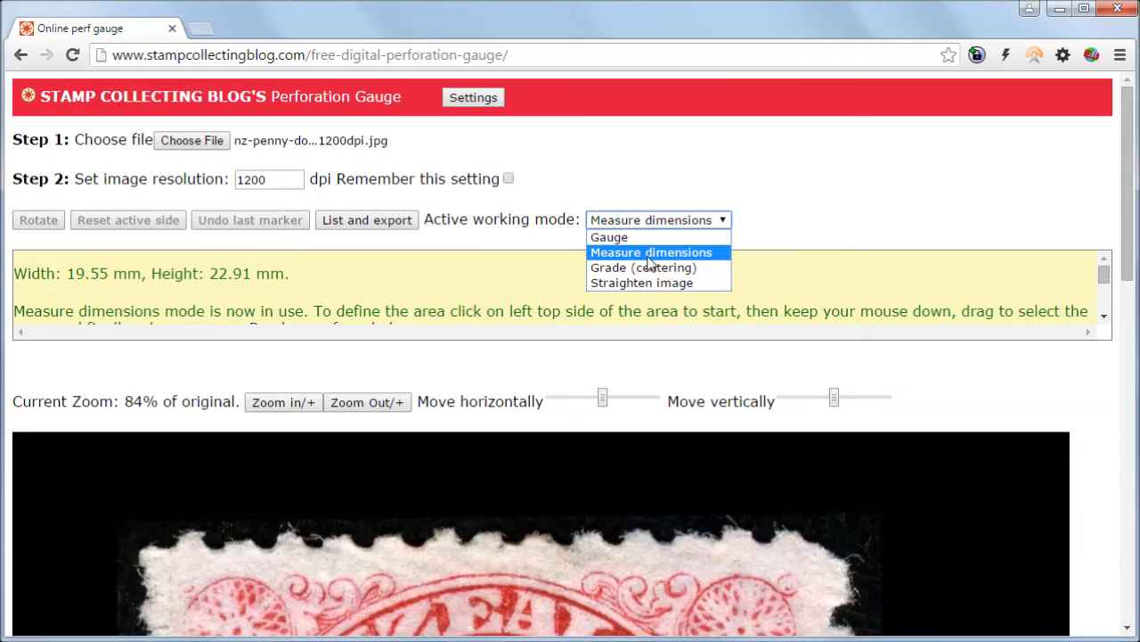
mouse_move(649, 269)
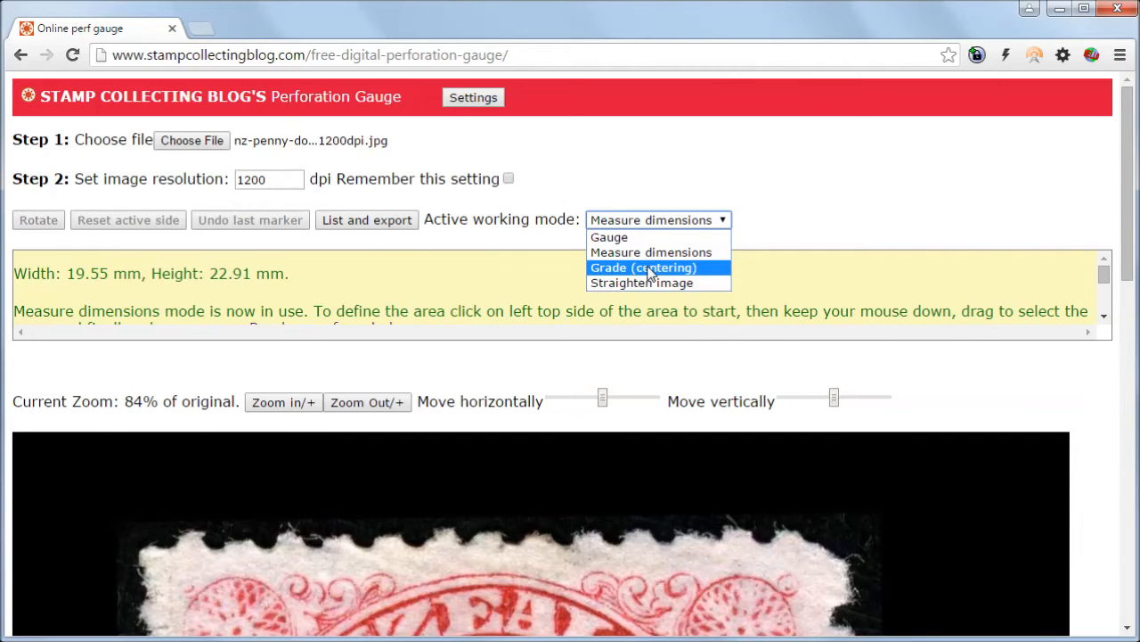
click(645, 267)
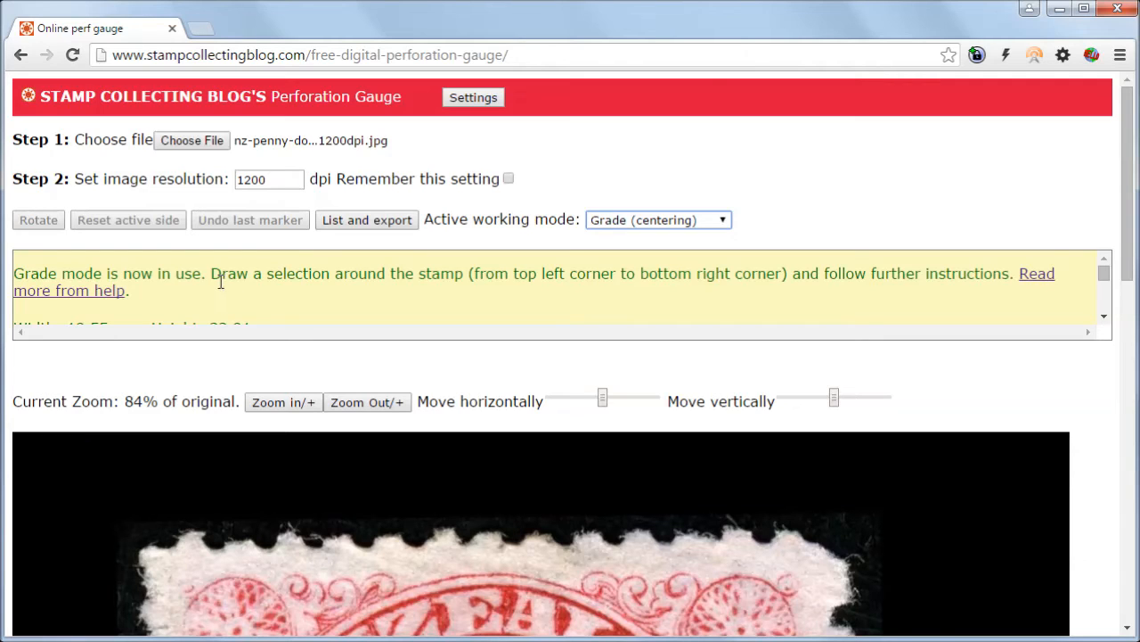
drag(210, 274, 564, 274)
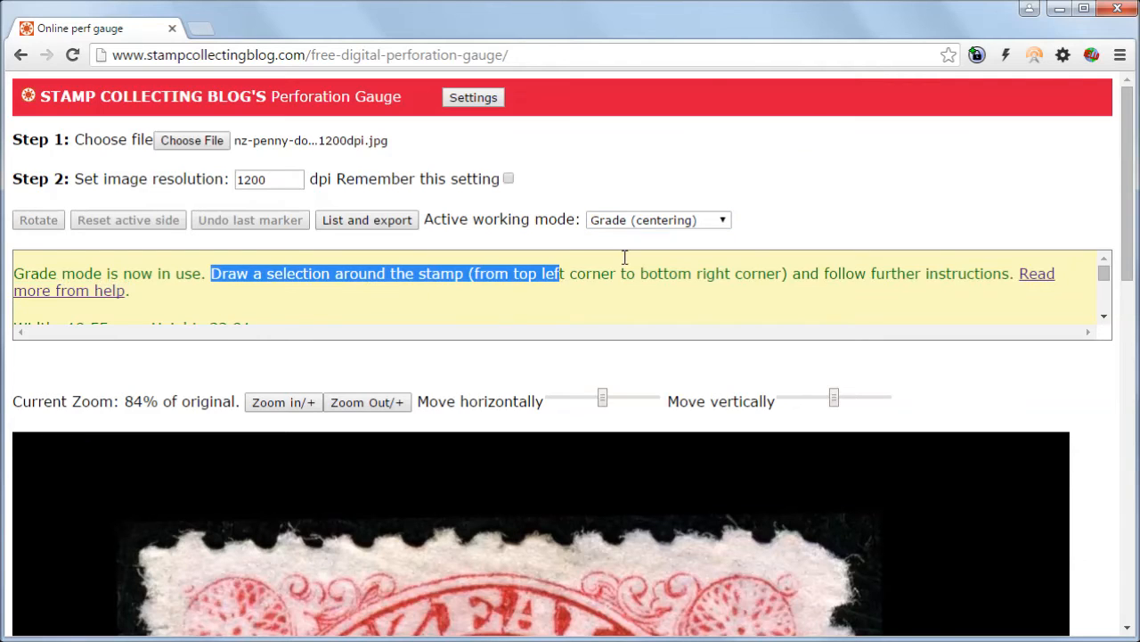
drag(561, 275, 757, 275)
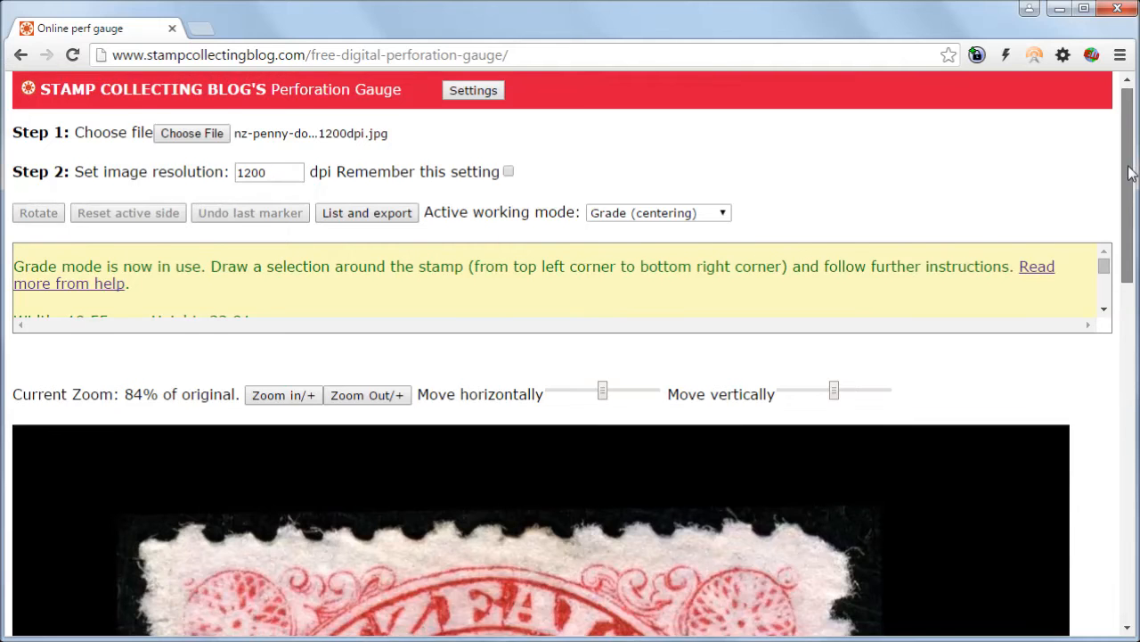
Draw the first grading selection around the whole stamp, completing the first centering measurement
scroll(down, 3)
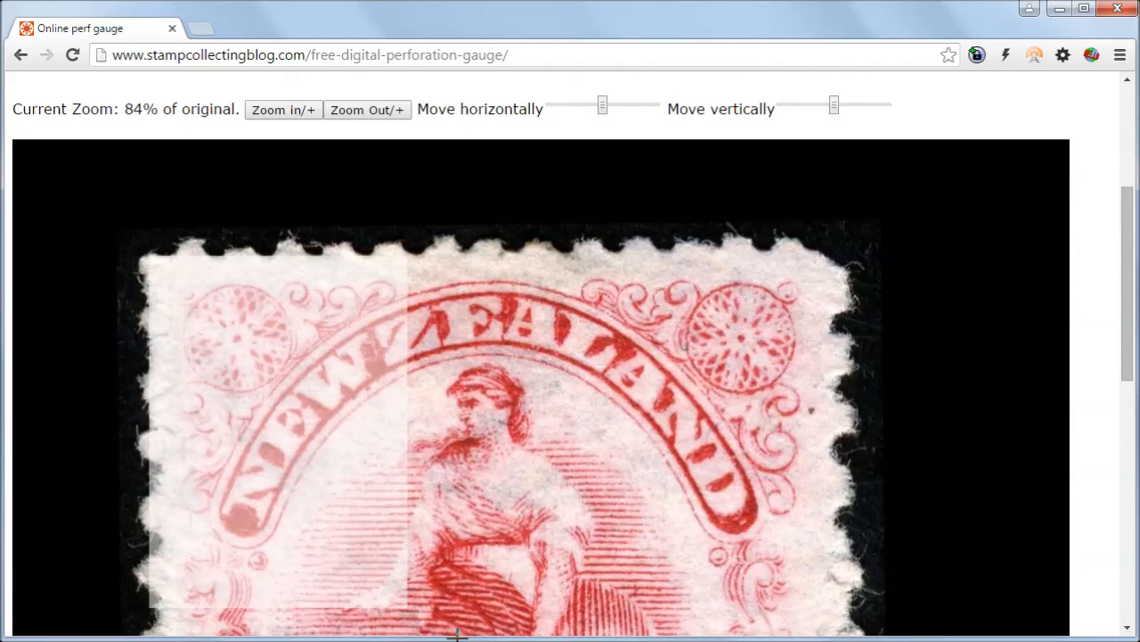
scroll(down, 3)
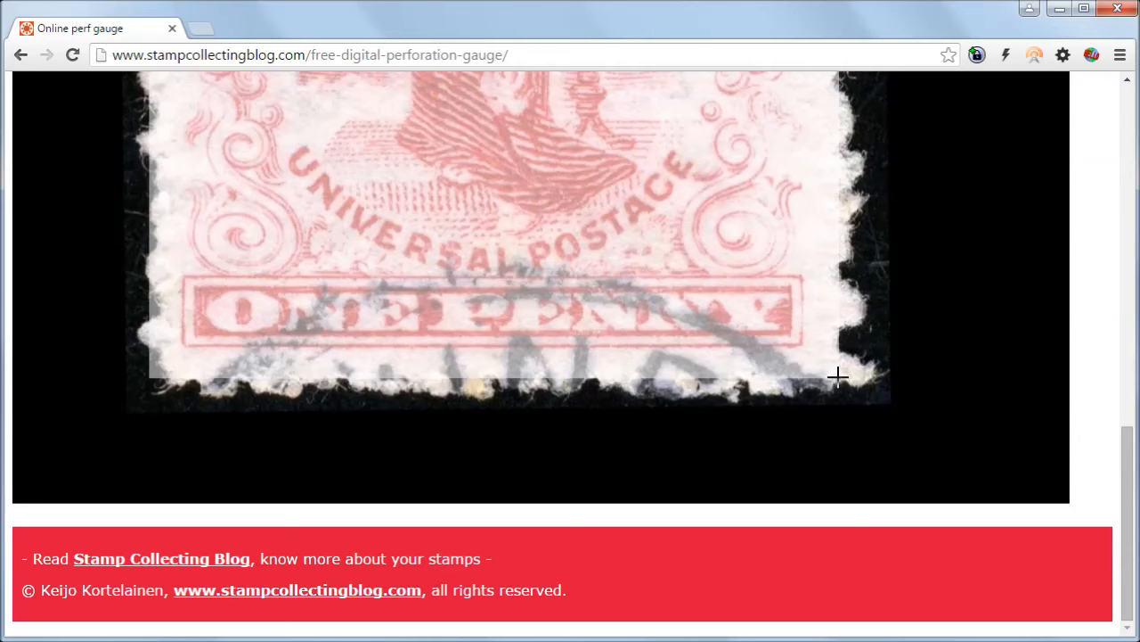
scroll(up, 3)
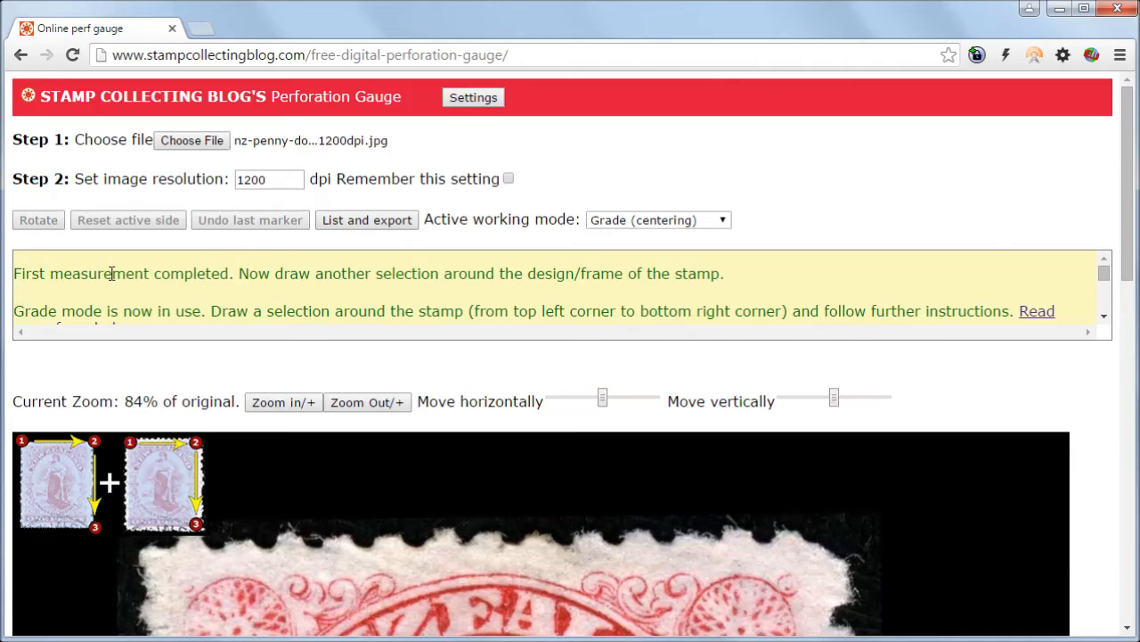
drag(110, 274, 496, 275)
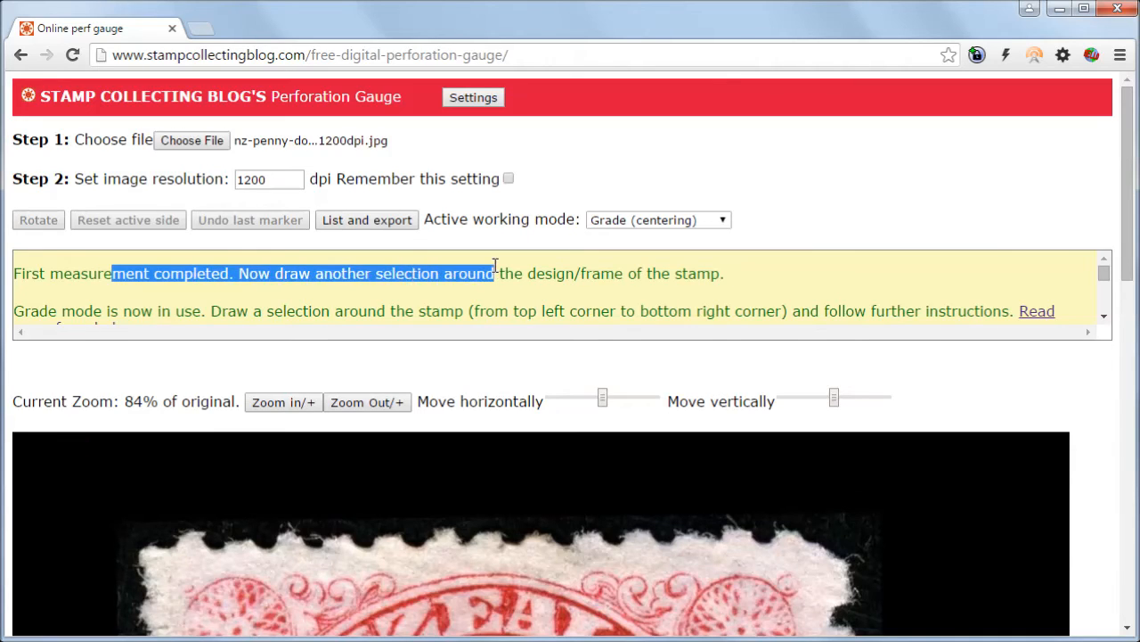
click(443, 274)
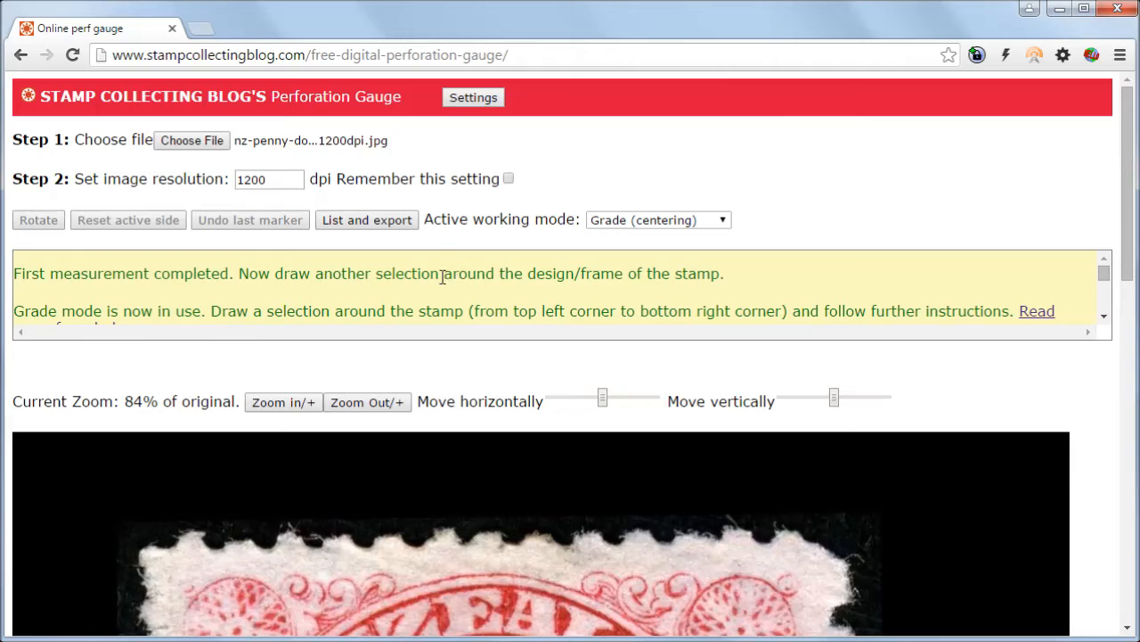
drag(442, 274, 677, 275)
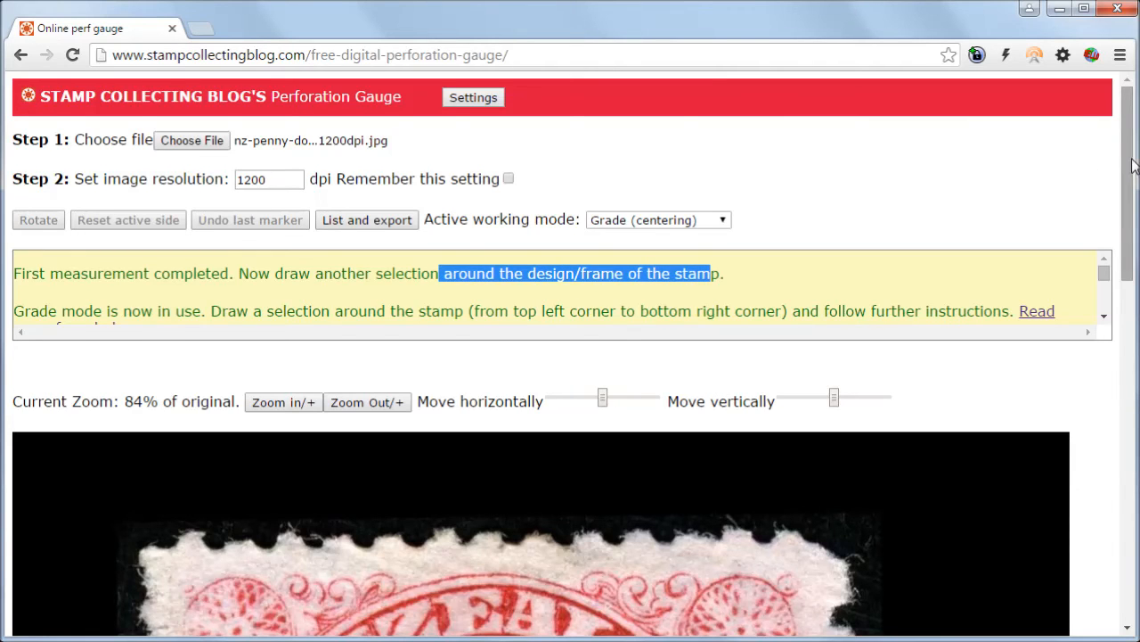
scroll(down, 3)
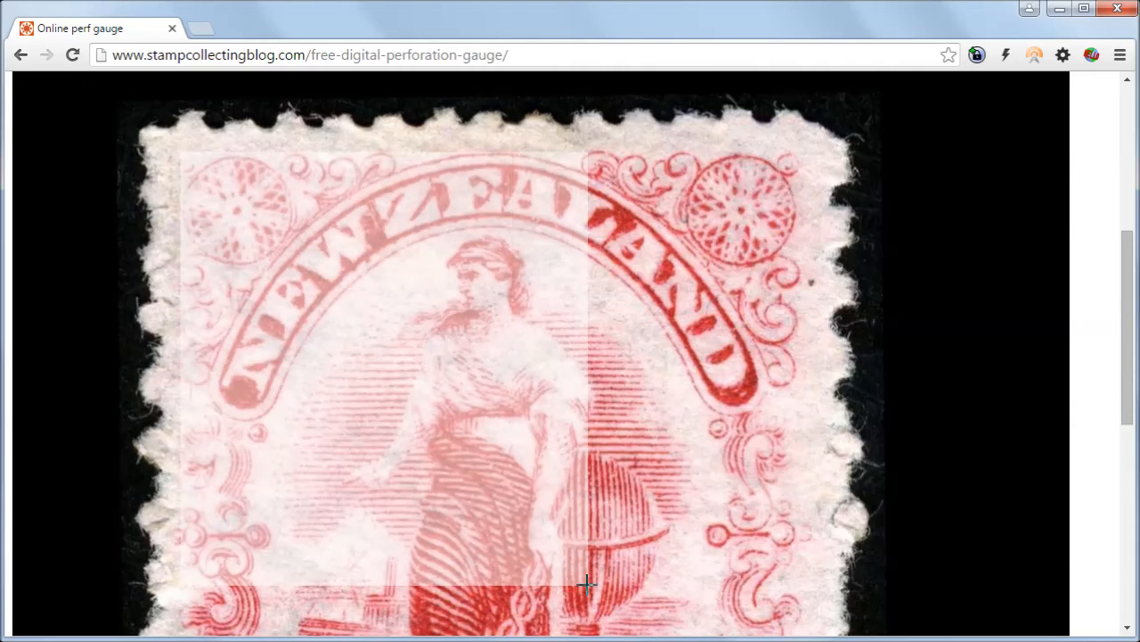
Draw the second grading selection around the stamp's printed design frame
scroll(down, 3)
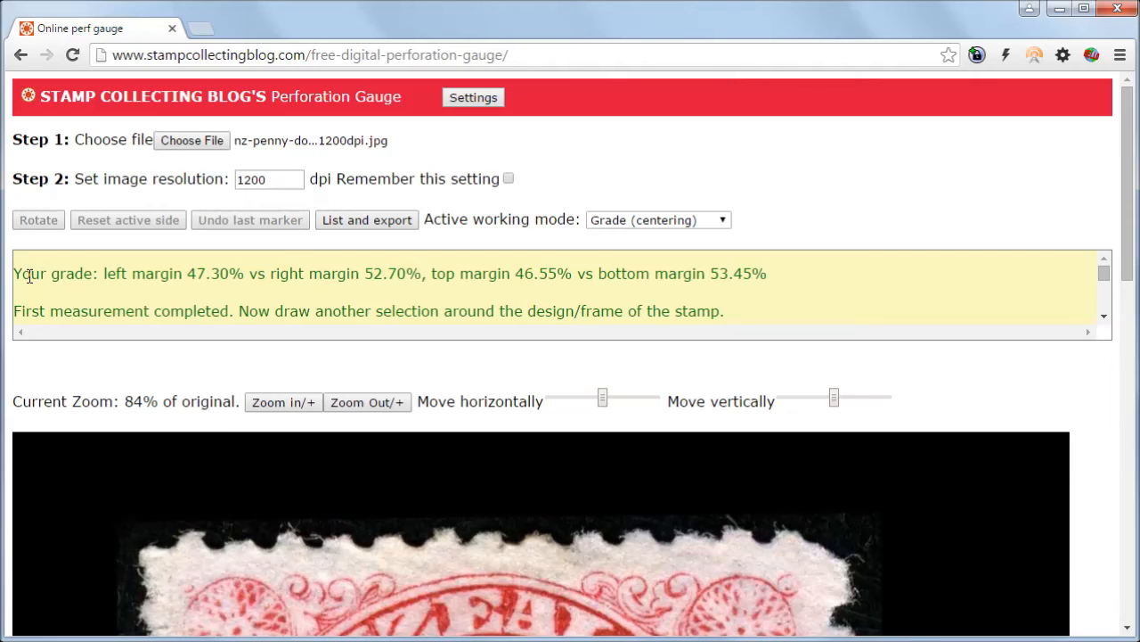
Highlight the grade result showing left 47.30% vs right 52.70% margins
double_click(50, 274)
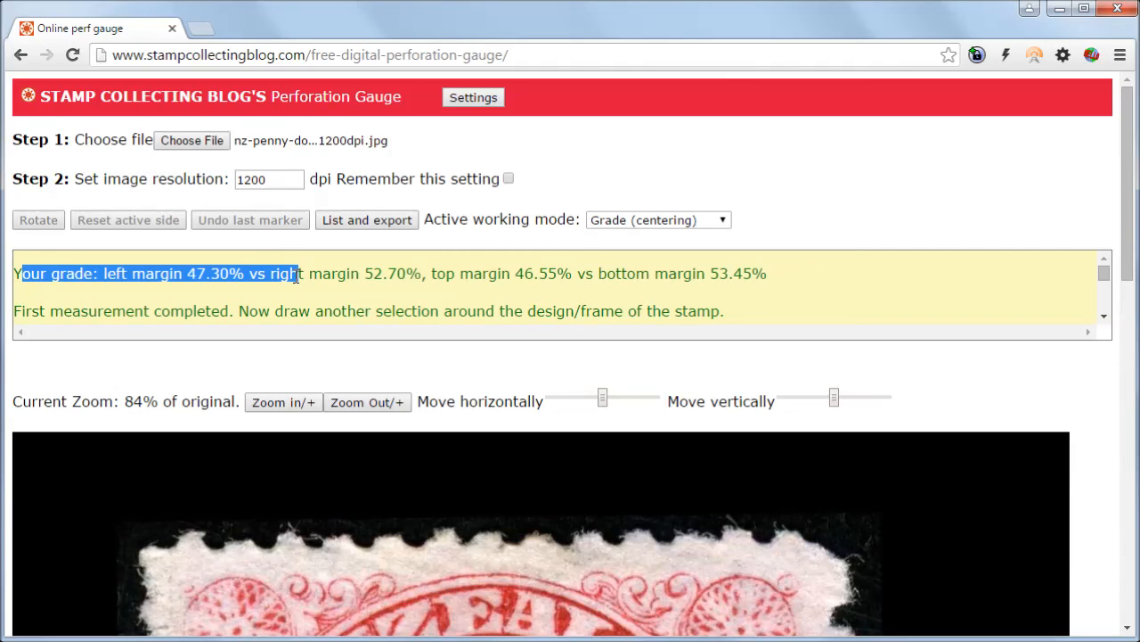
drag(299, 274, 396, 275)
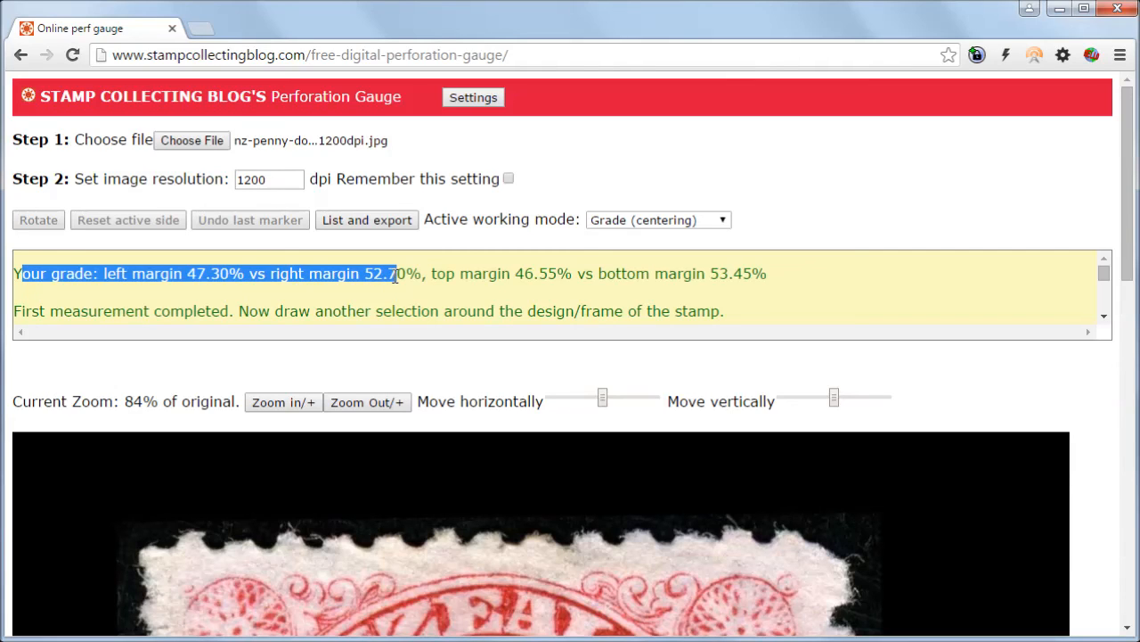